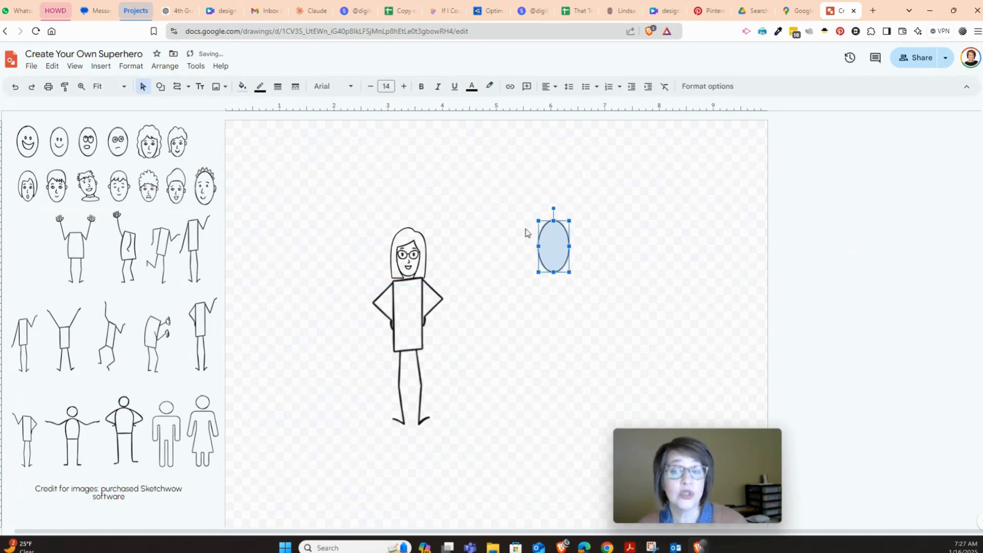
mouse_move(247, 136)
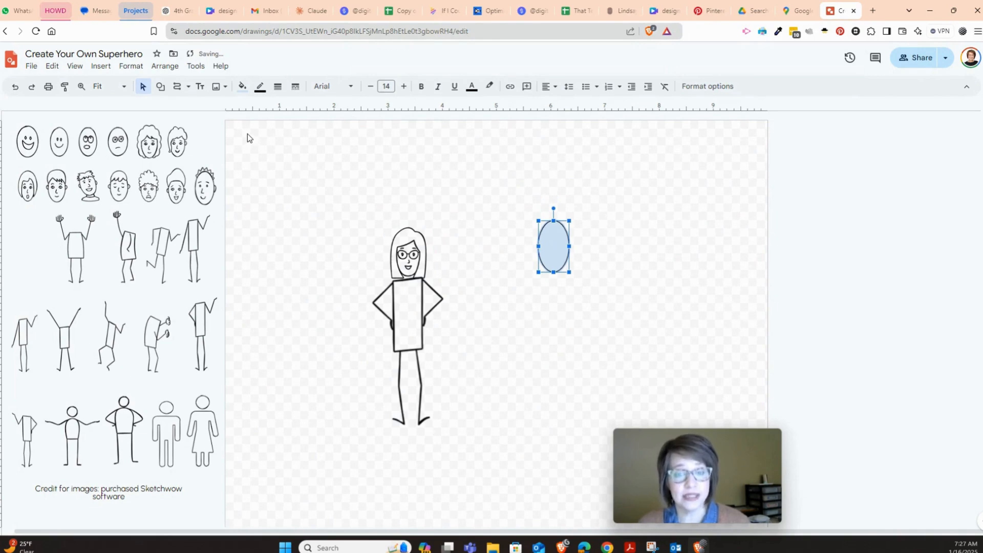
mouse_move(177, 86)
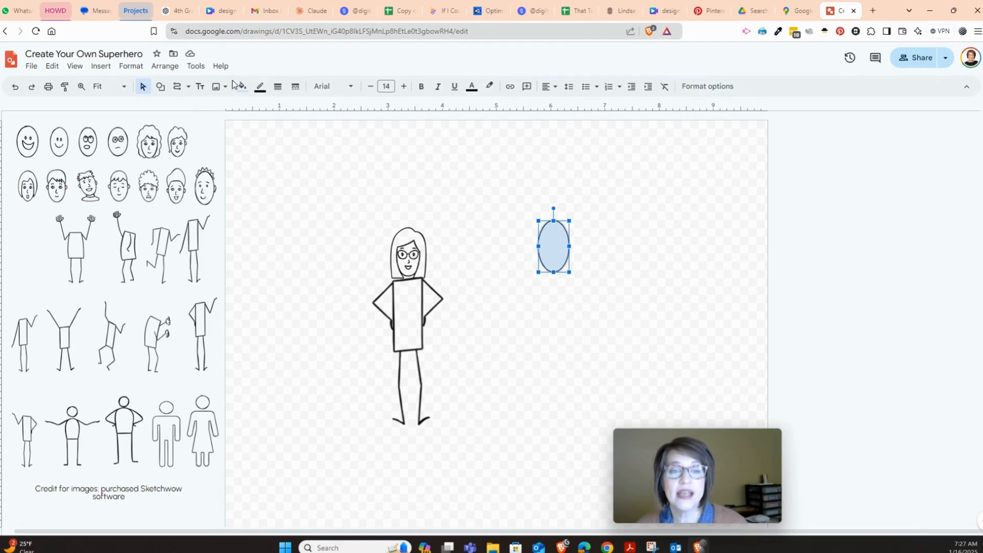
Give the oval a white fill and a transparent outline so it blends into the canvas
click(240, 86)
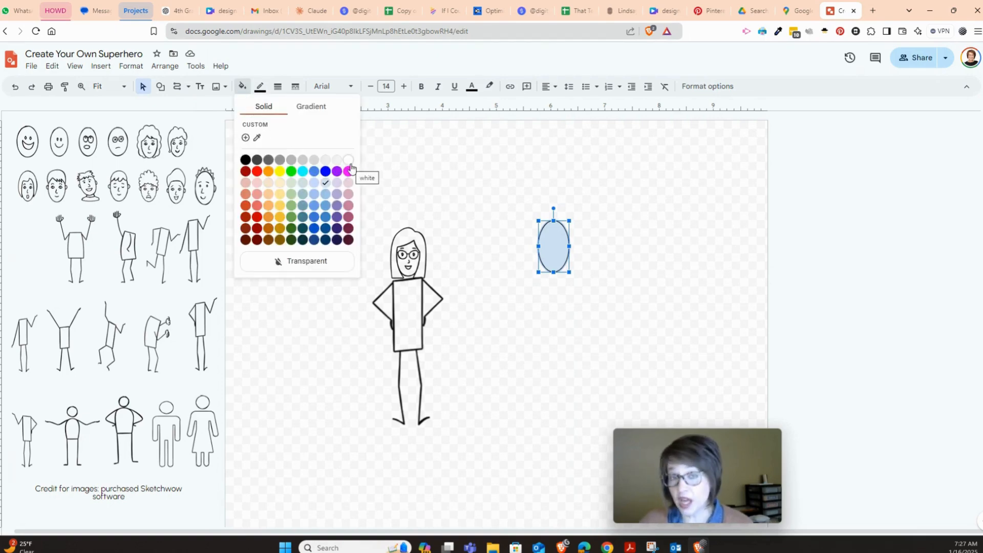
click(348, 160)
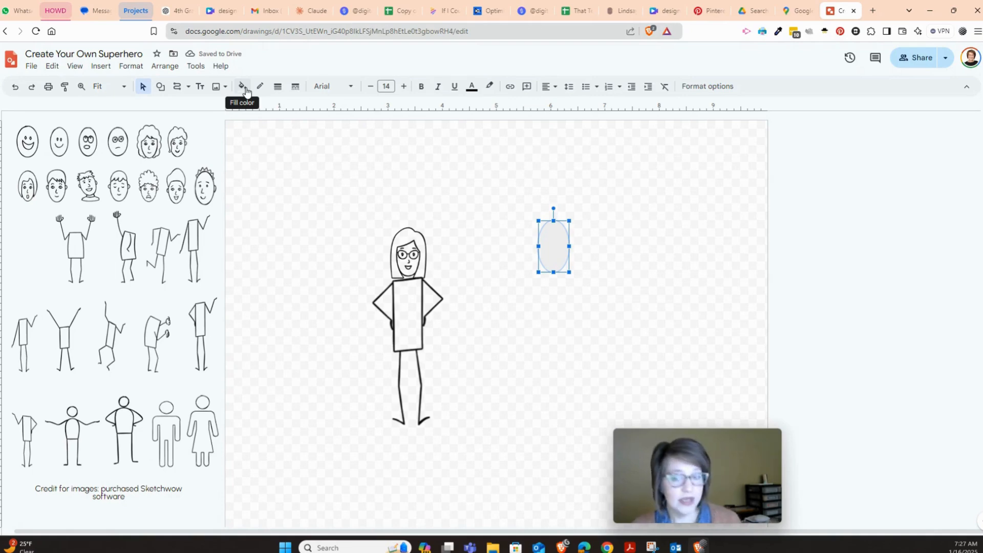
click(259, 86)
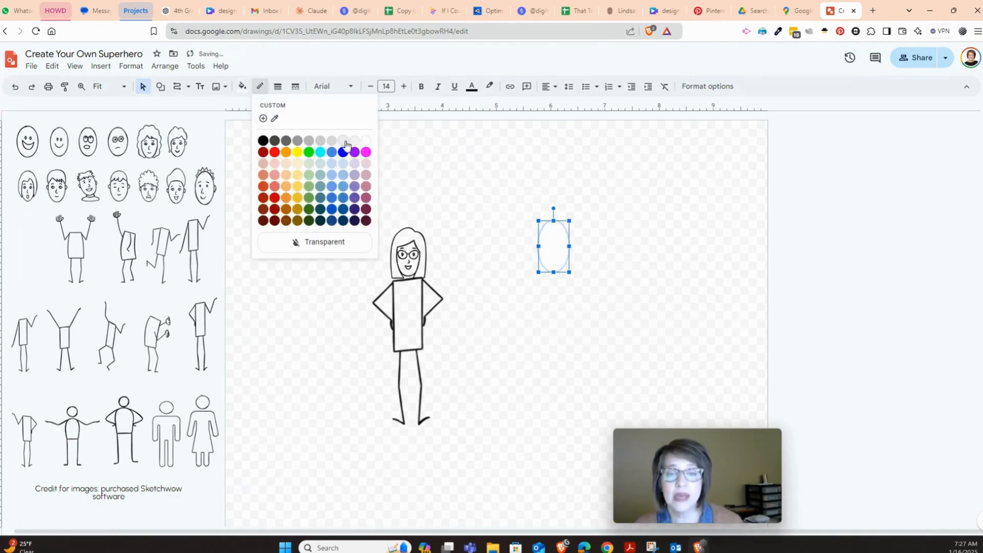
click(554, 253)
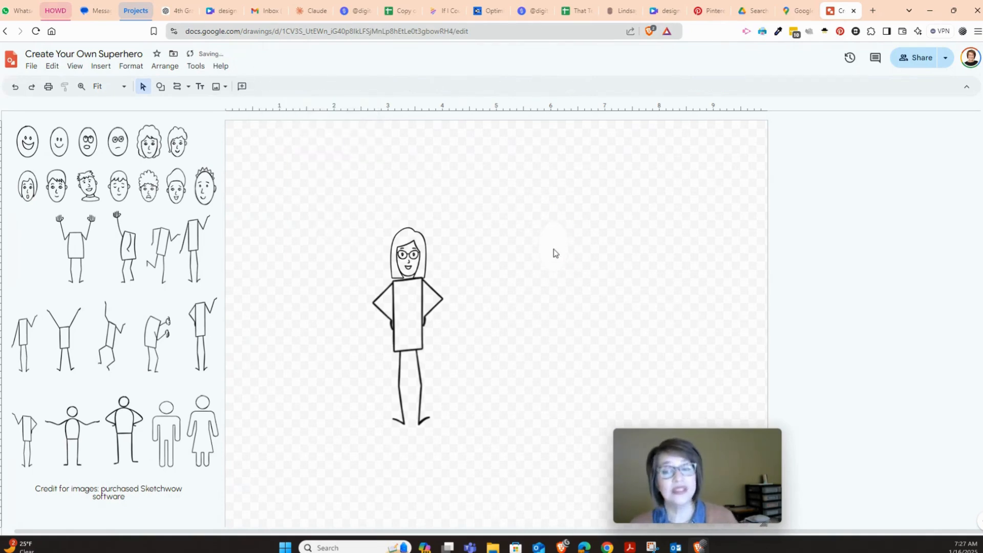
mouse_move(172, 116)
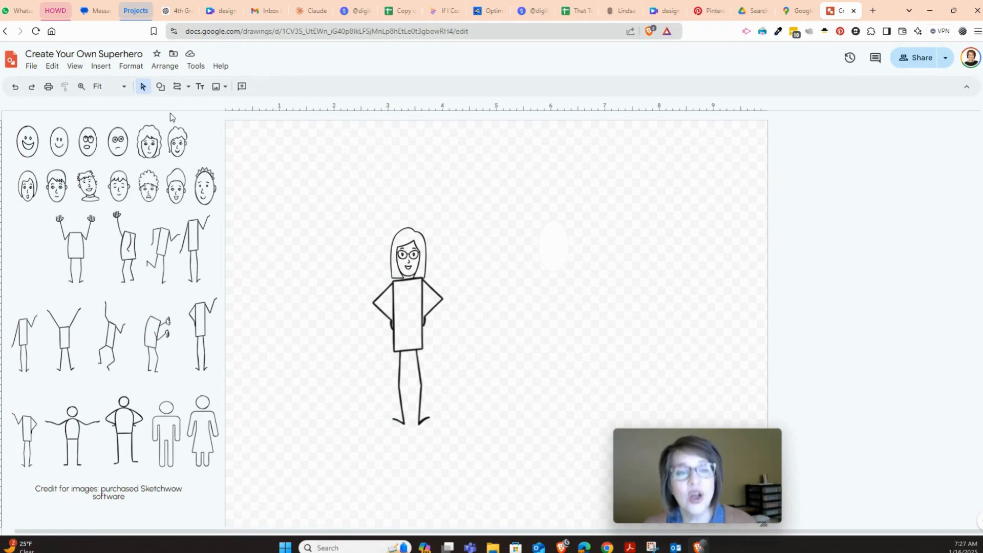
Switch to the straight Line tool and draw three short horizontal lines stacked at top-left
click(180, 86)
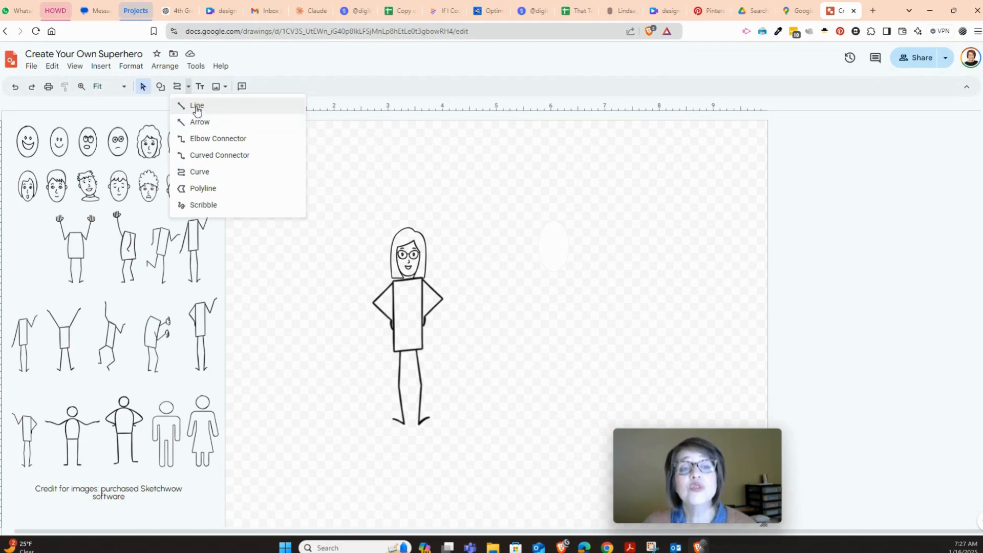
click(196, 104)
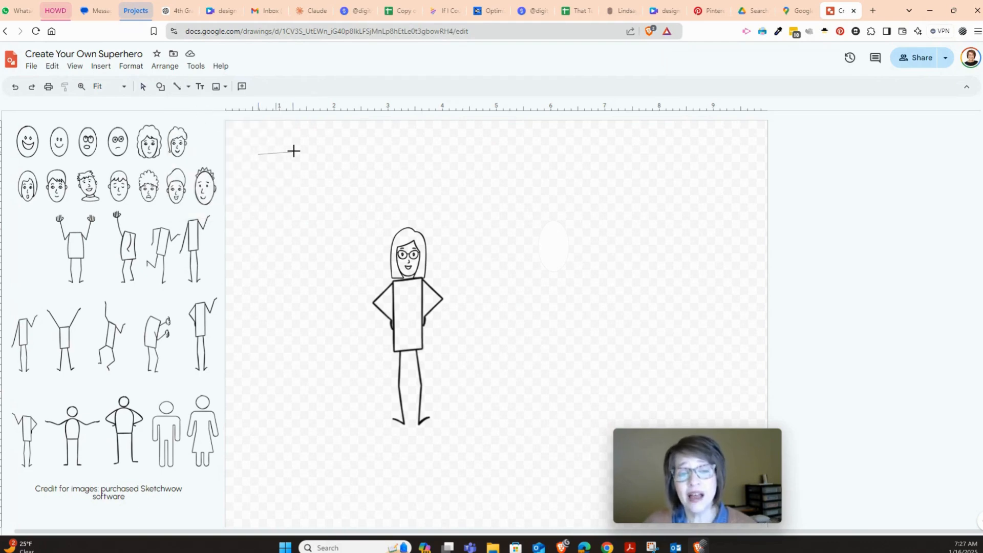
drag(259, 153, 327, 152)
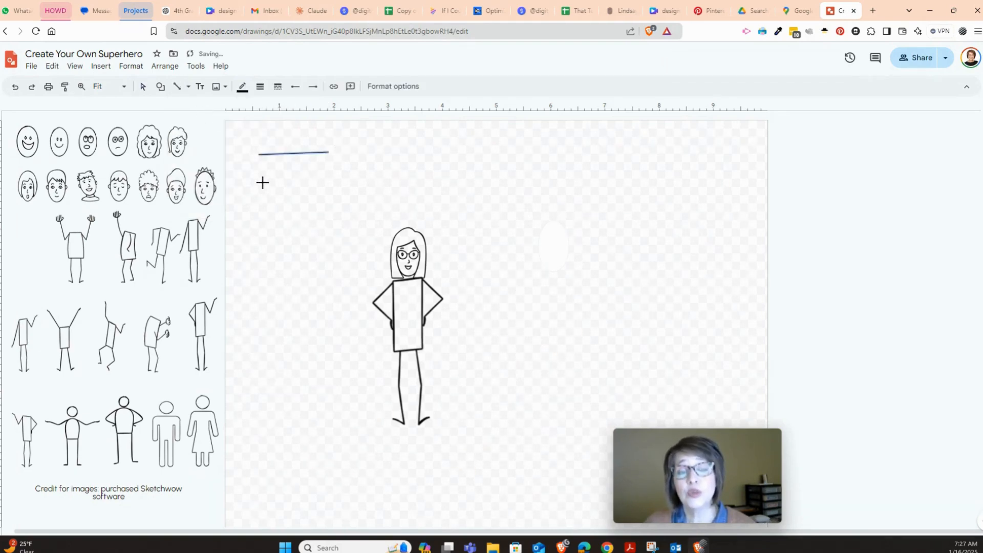
drag(264, 183, 328, 182)
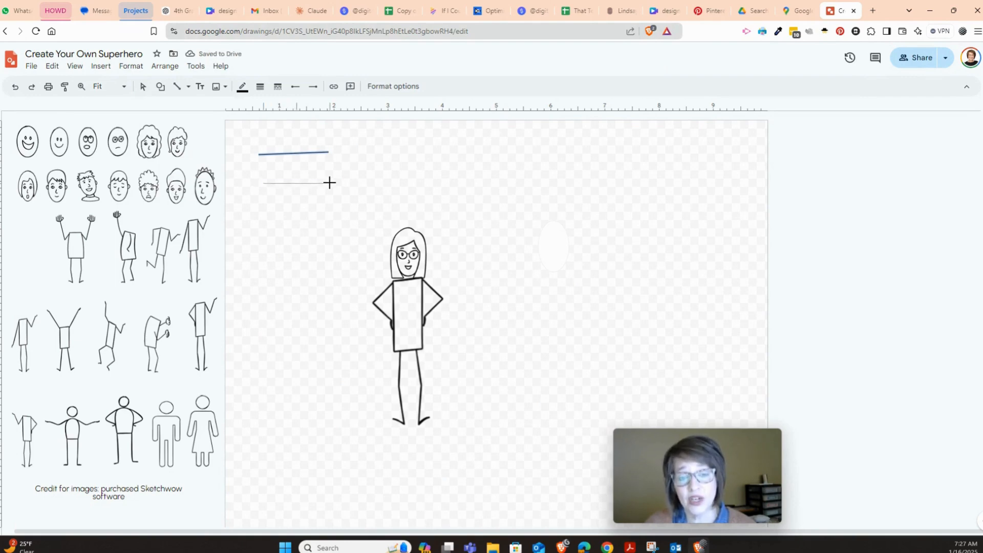
drag(274, 209, 325, 208)
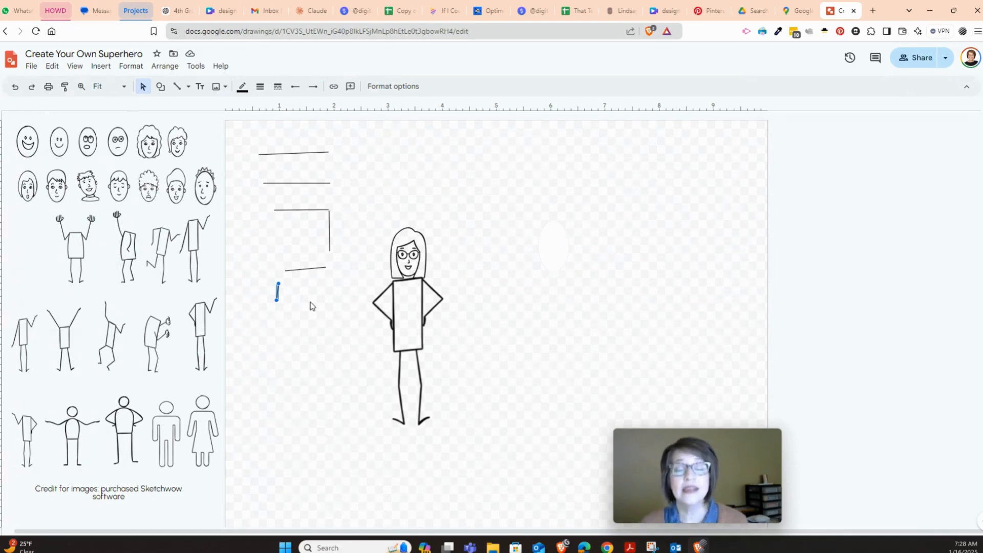
mouse_move(276, 301)
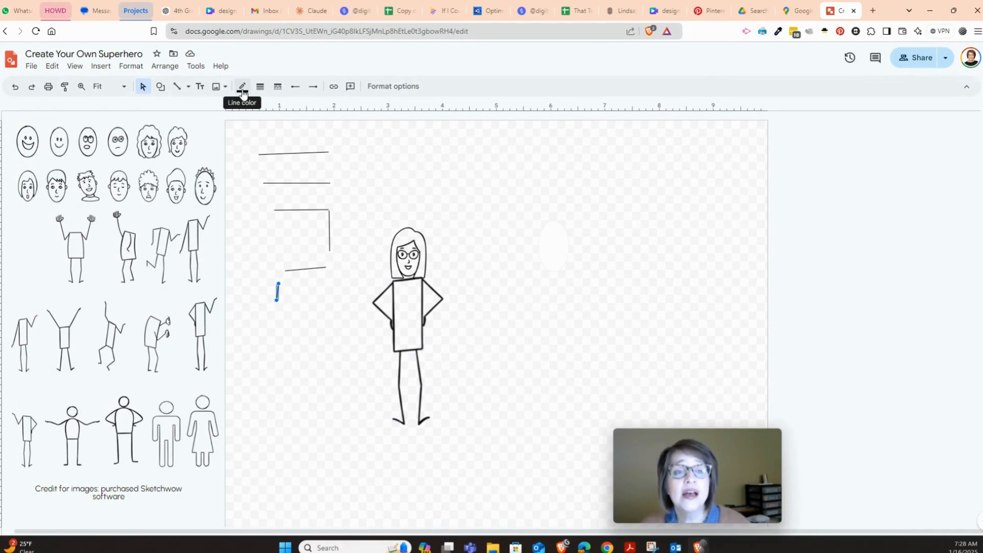
Colour the small stroke below the lines red
click(241, 86)
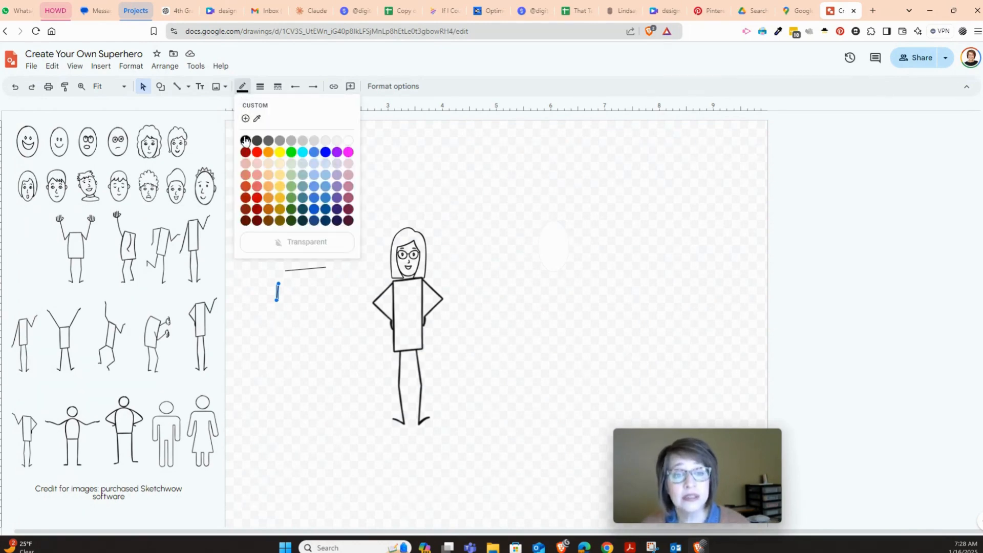
click(259, 86)
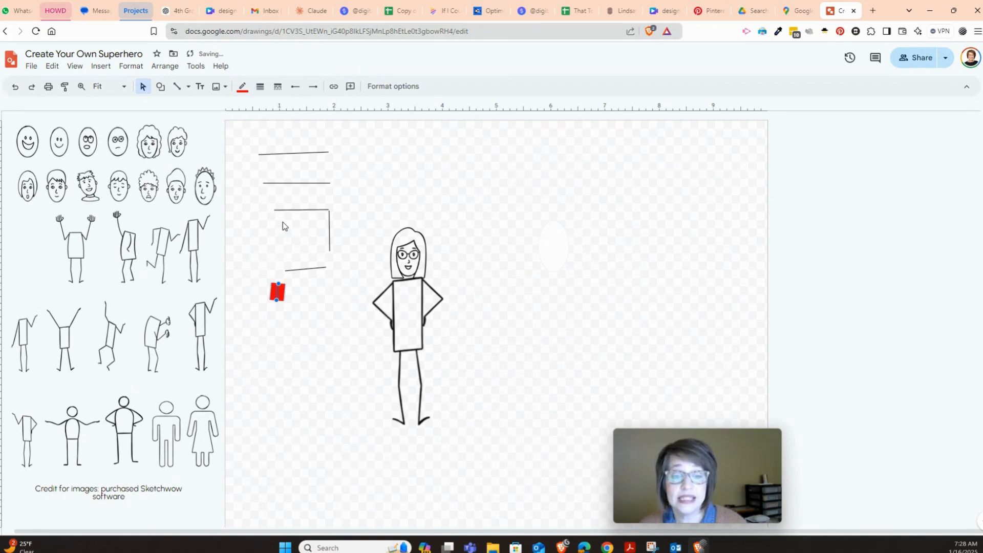
click(278, 86)
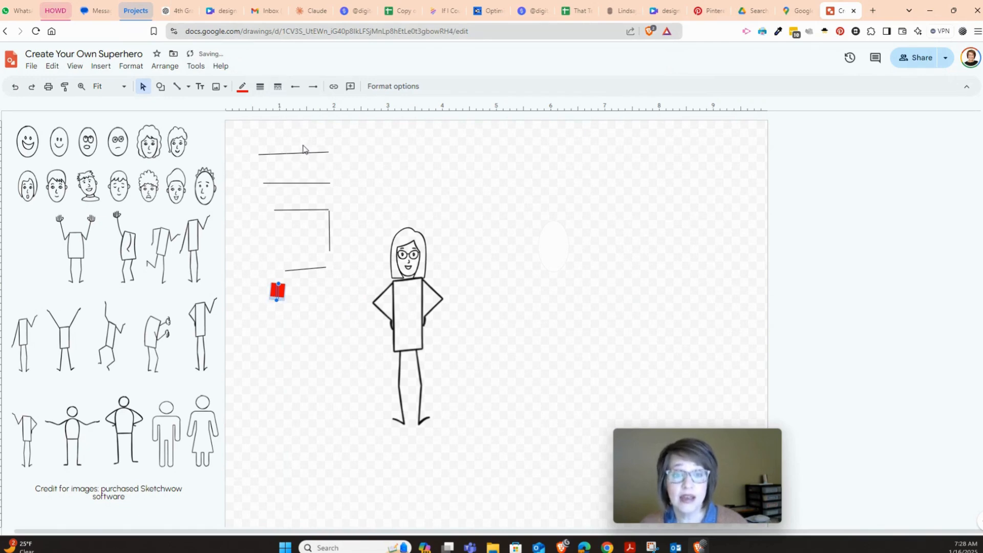
Make the top line dotted with an arrowhead on its left end
click(277, 86)
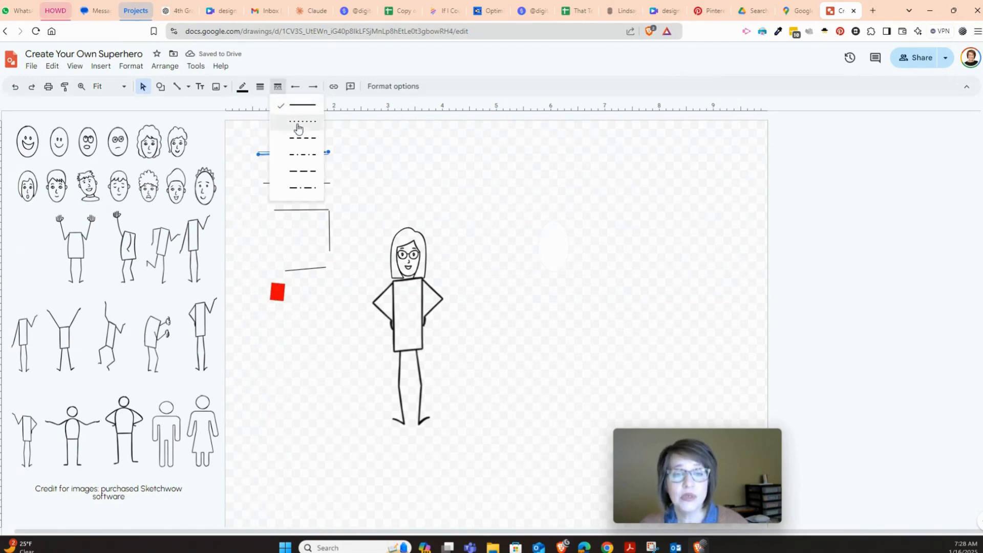
click(301, 122)
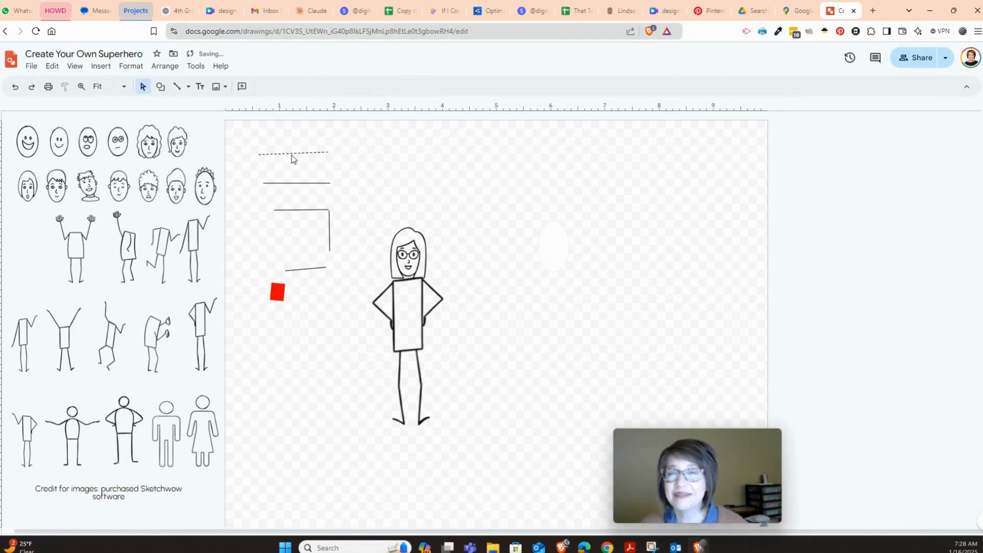
click(292, 153)
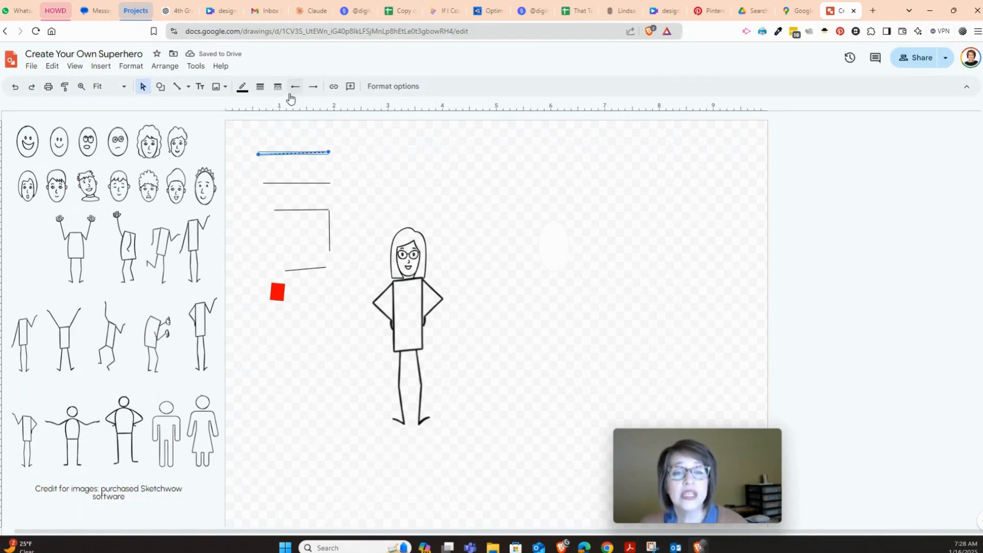
click(294, 86)
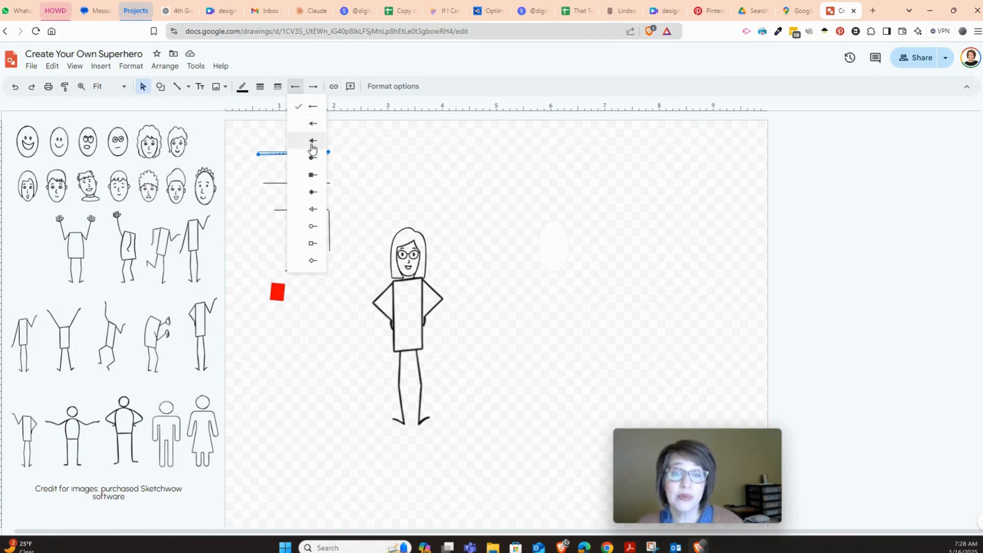
click(311, 140)
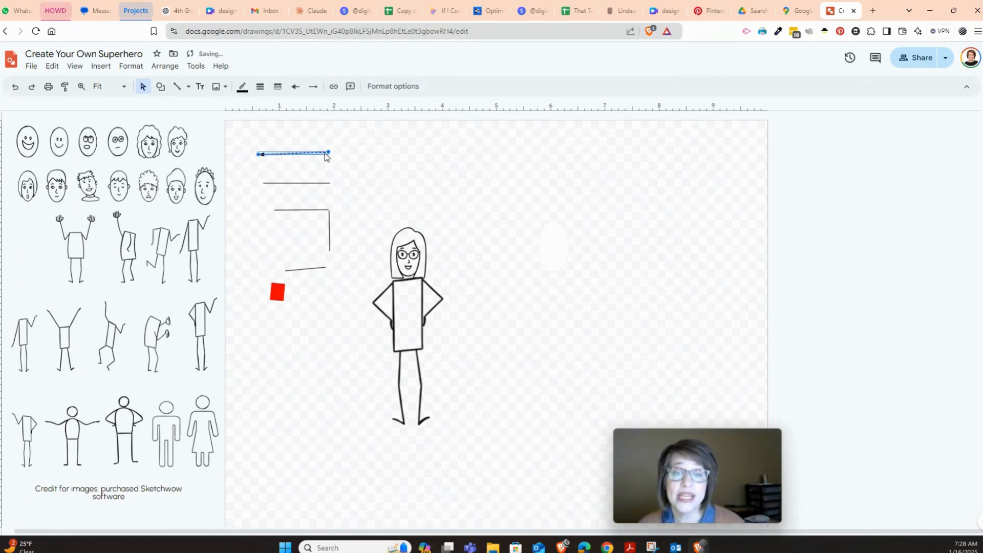
click(312, 86)
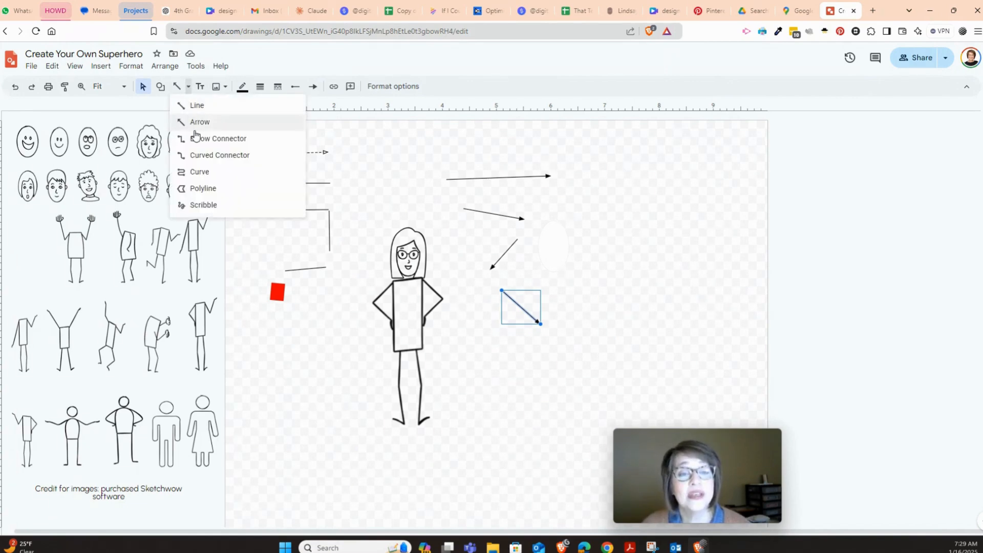
Draw practice arrows, then switch to Curve and draw several loose curved lines
click(200, 122)
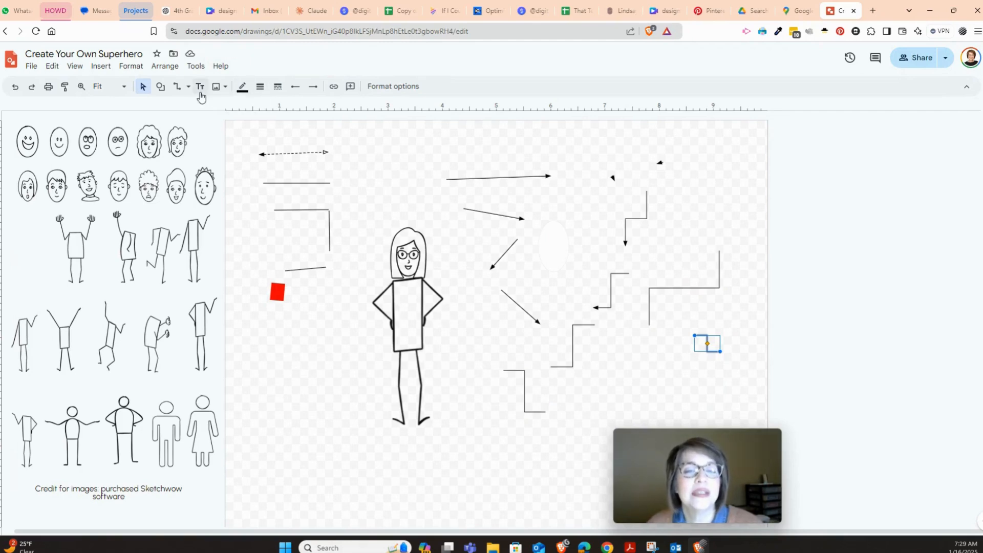
click(181, 86)
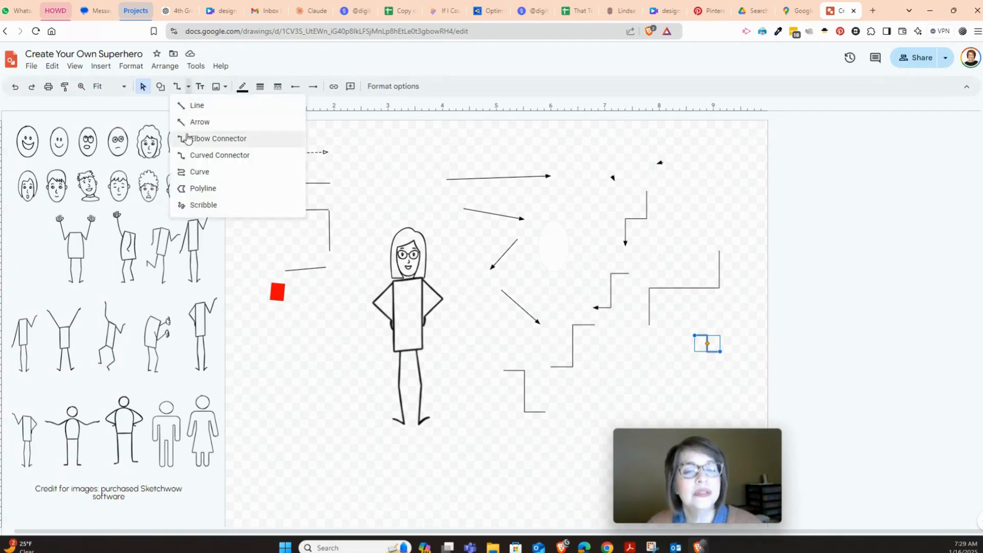
click(218, 138)
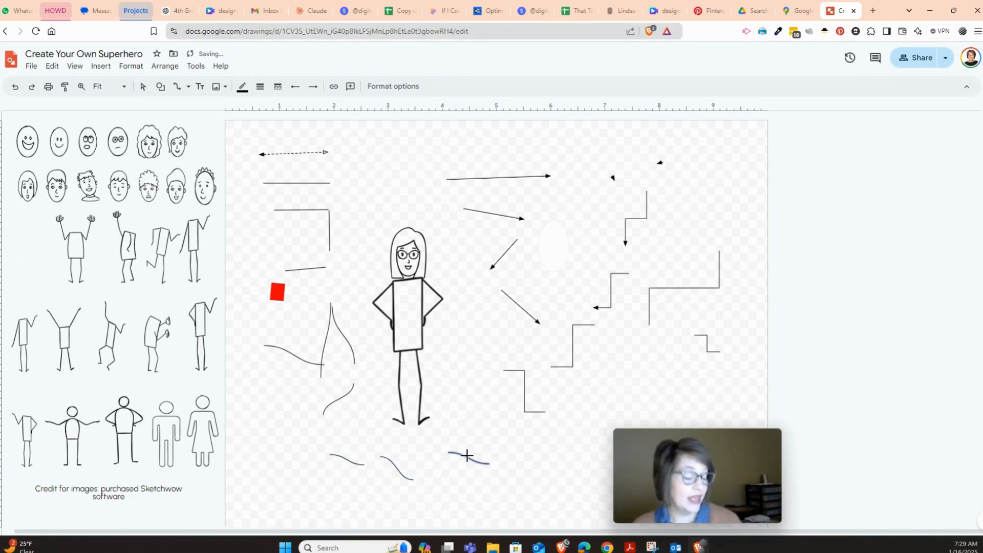
click(467, 456)
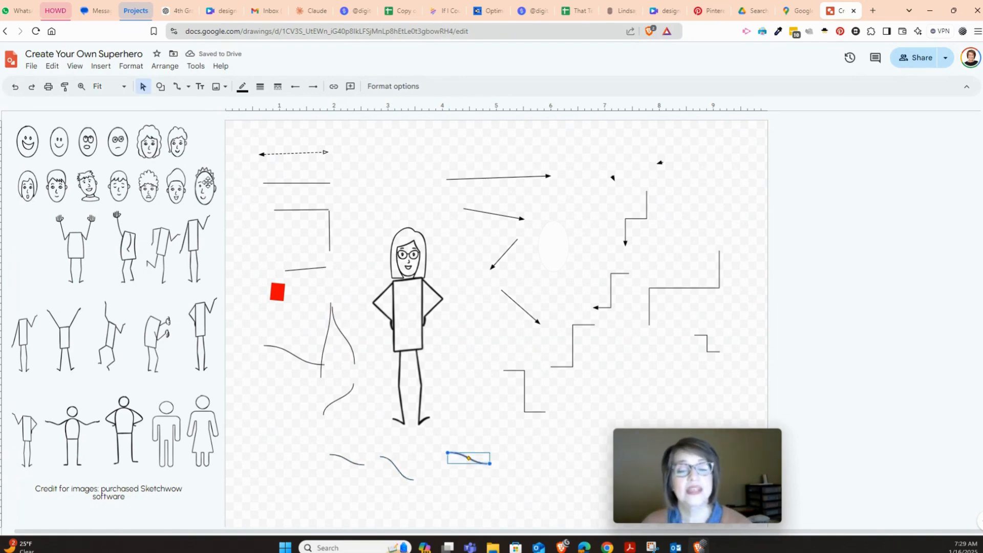
Draw a closed curved cape-like shape above-left of the figure and fill it orange
click(187, 86)
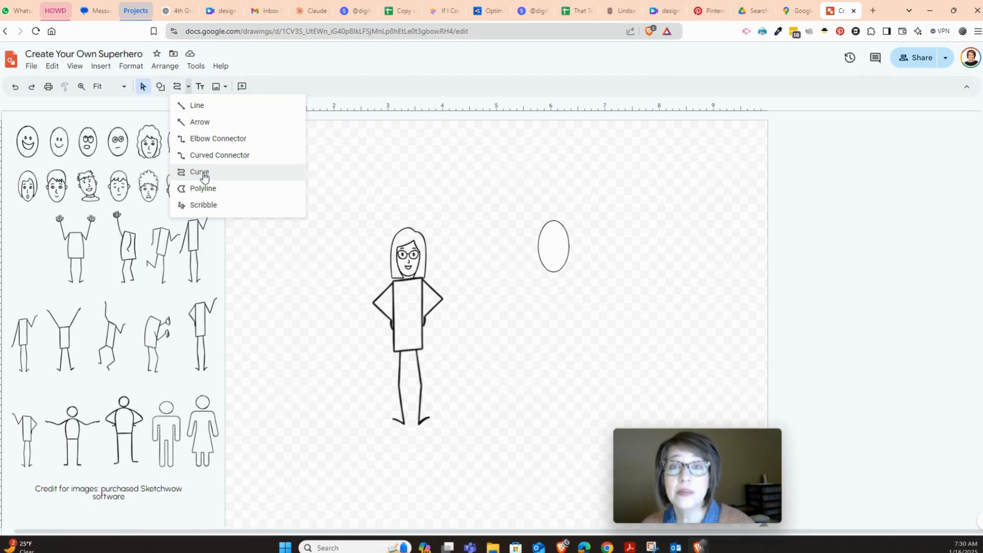
click(199, 172)
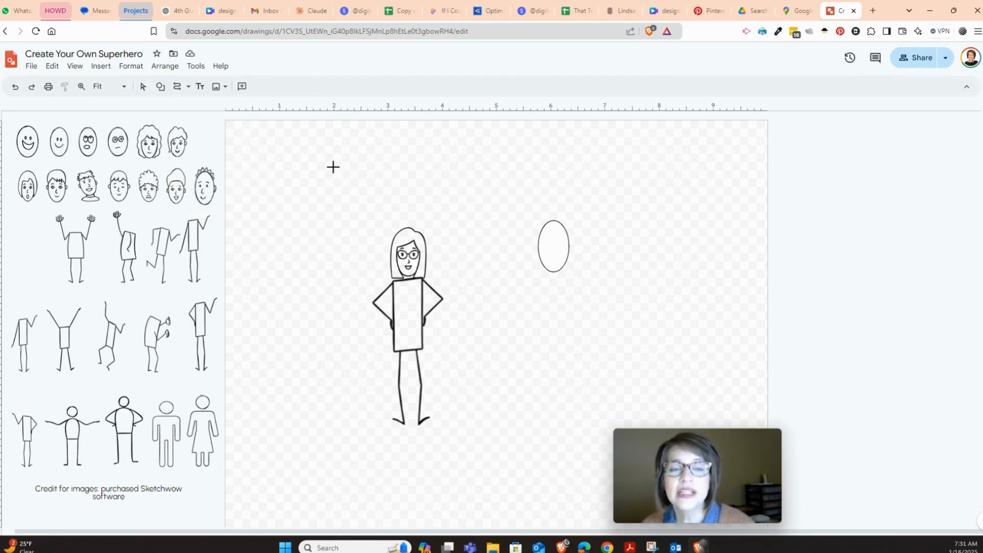
drag(334, 166, 304, 221)
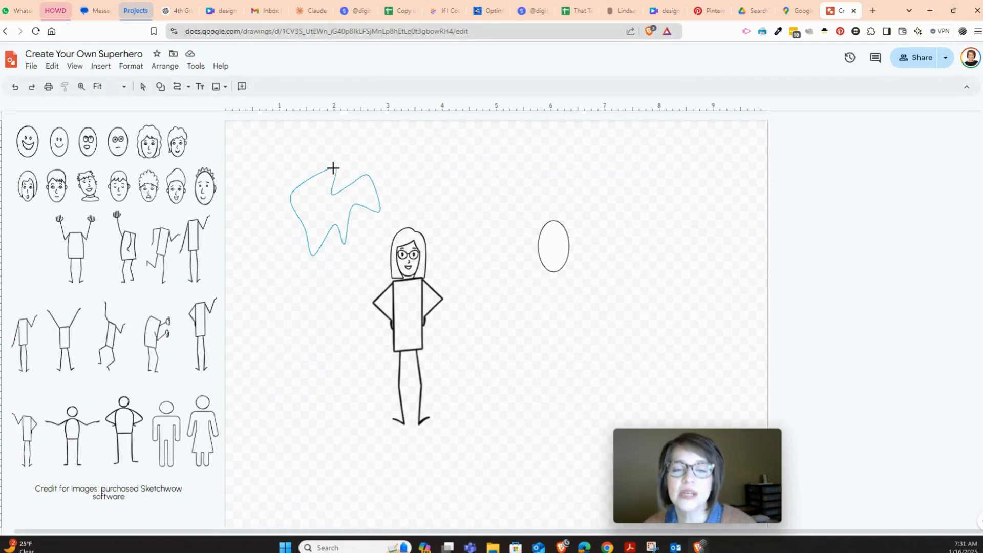
click(335, 206)
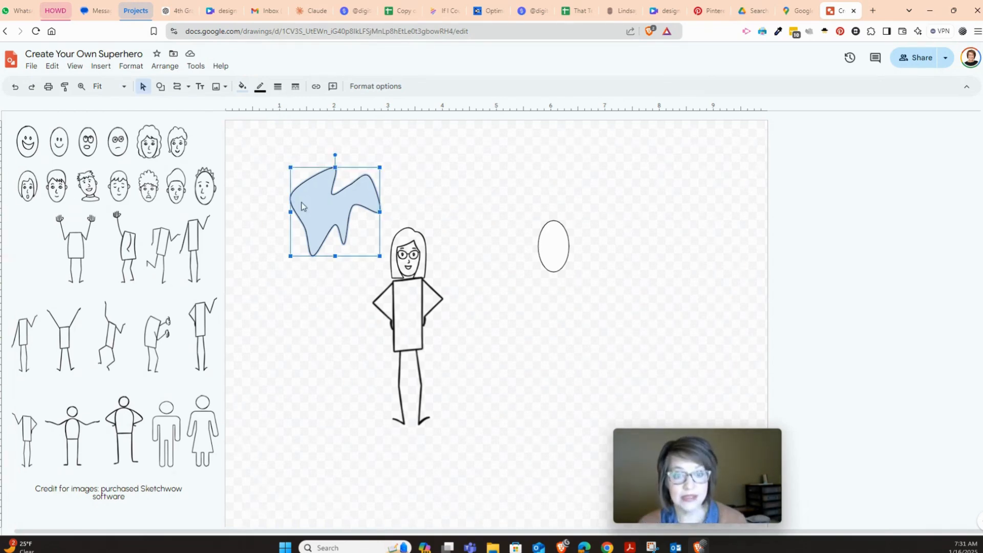
click(242, 86)
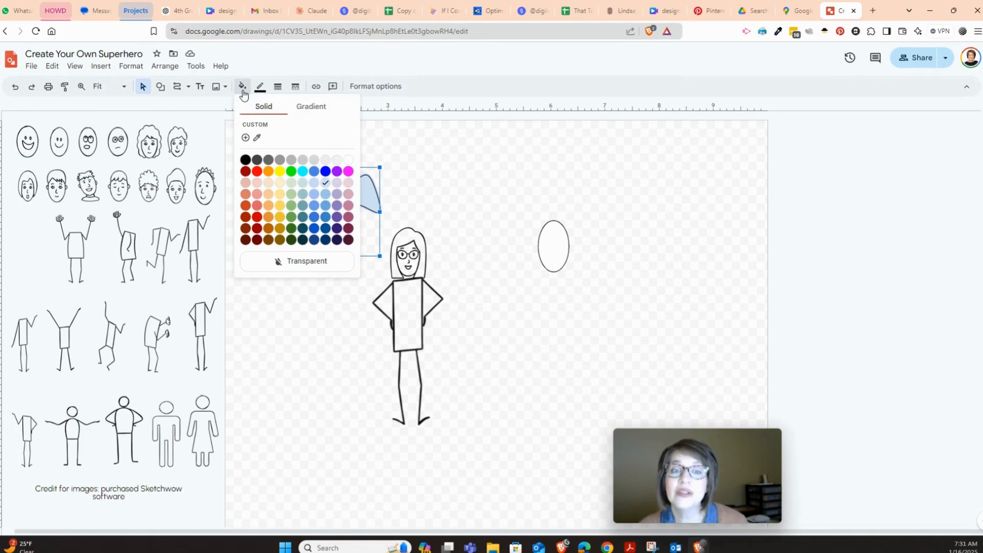
click(268, 170)
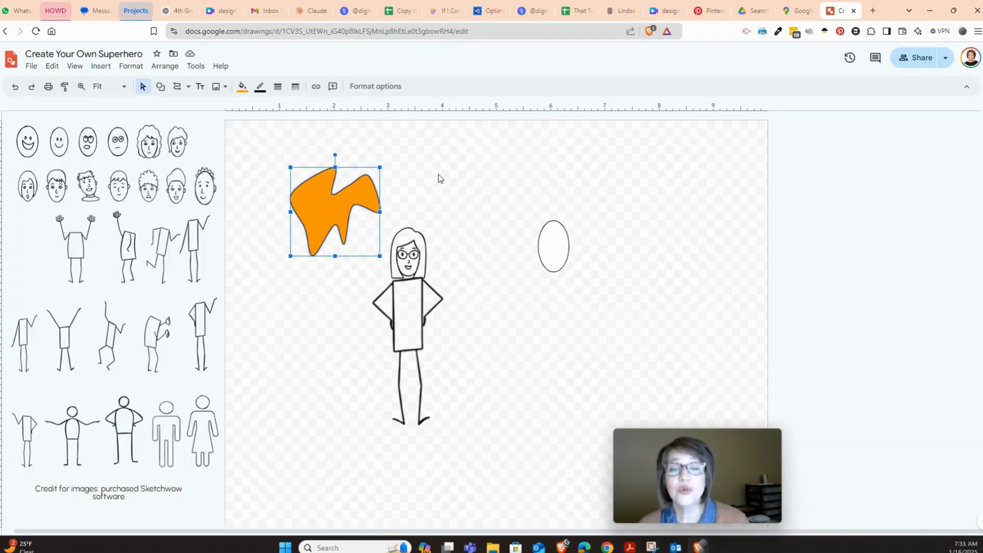
mouse_move(449, 261)
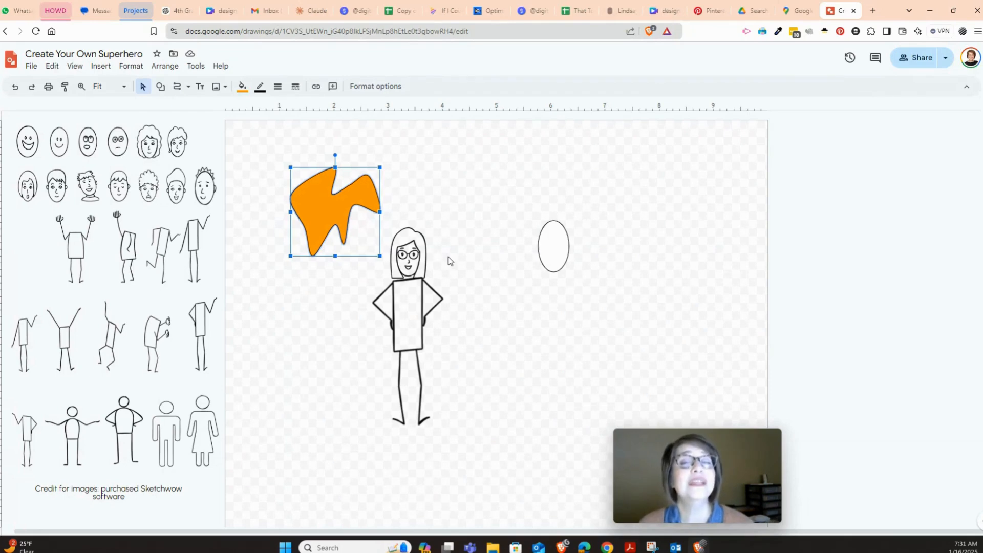
mouse_move(188, 91)
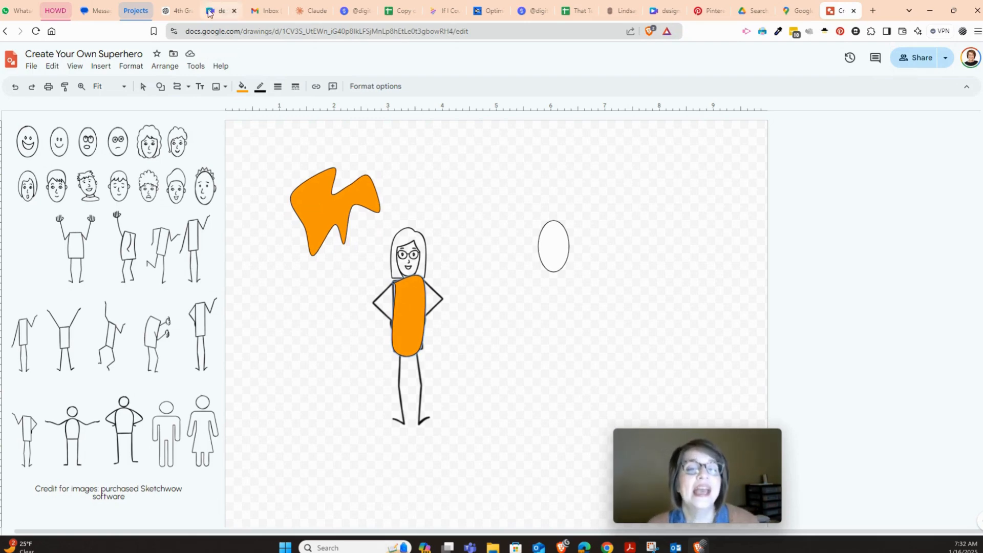
Send the orange body shape backward so the figure's torso outlines show in front
click(164, 65)
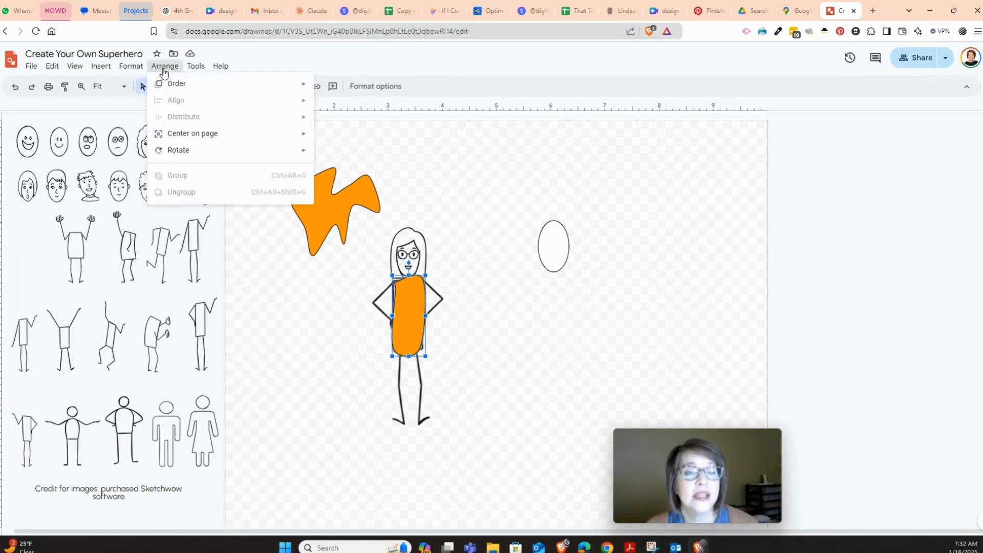
click(356, 132)
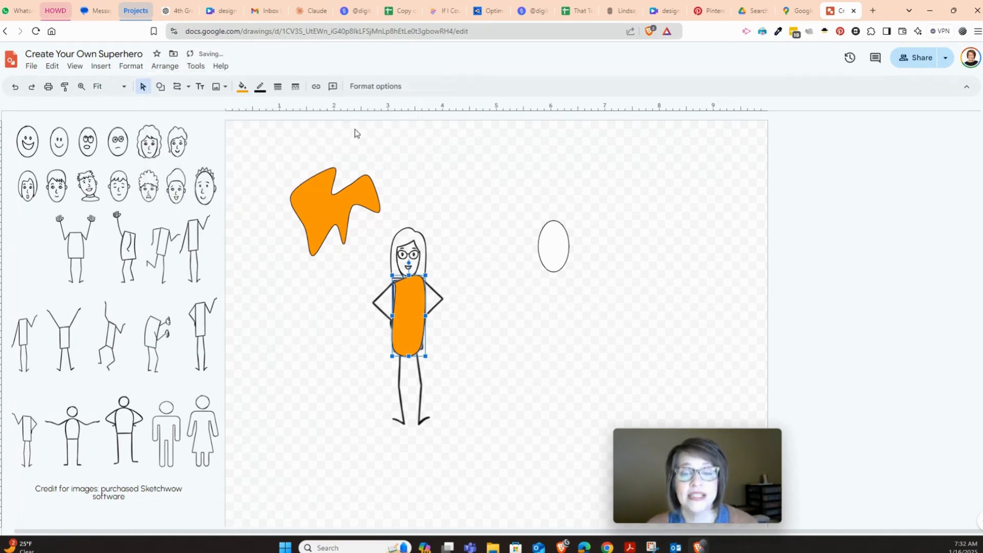
mouse_move(185, 77)
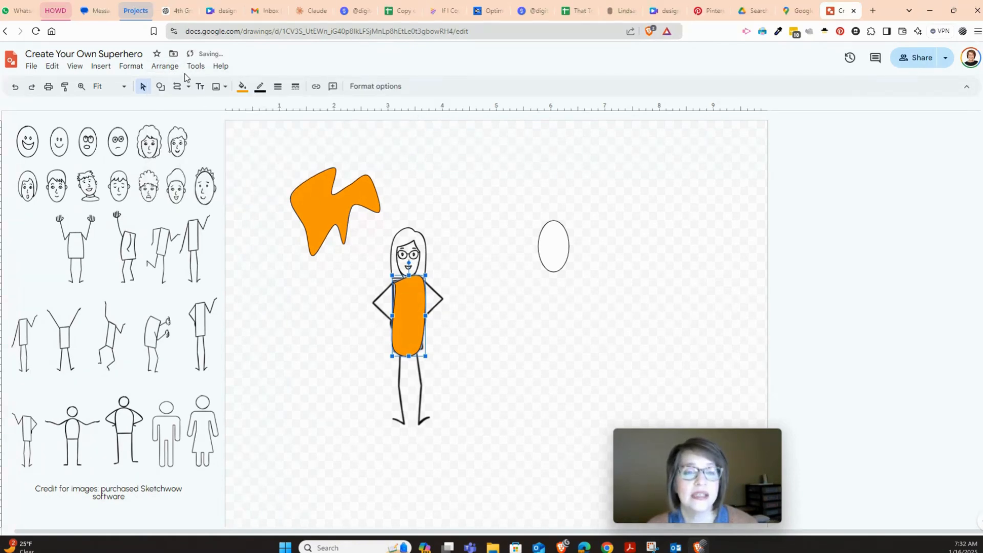
click(164, 66)
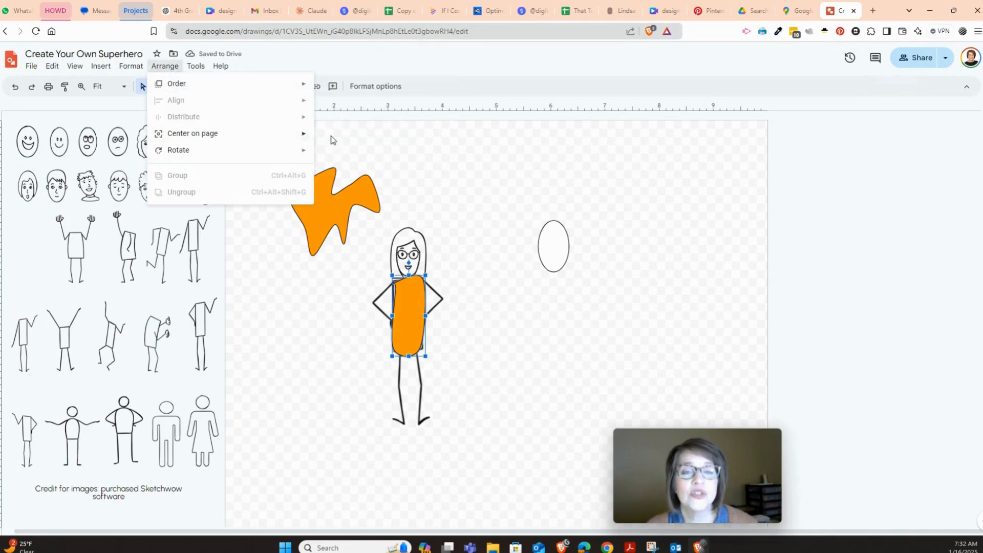
click(479, 190)
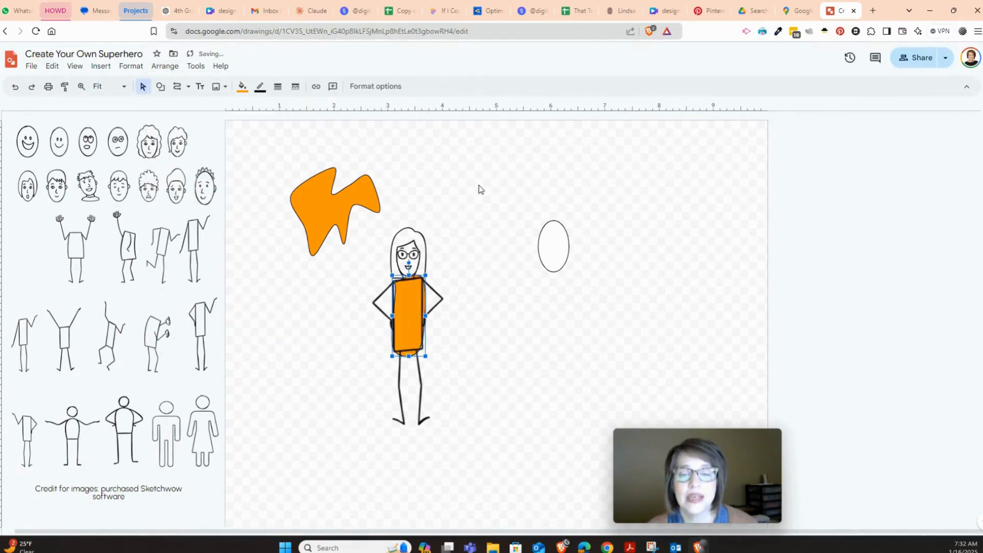
click(479, 188)
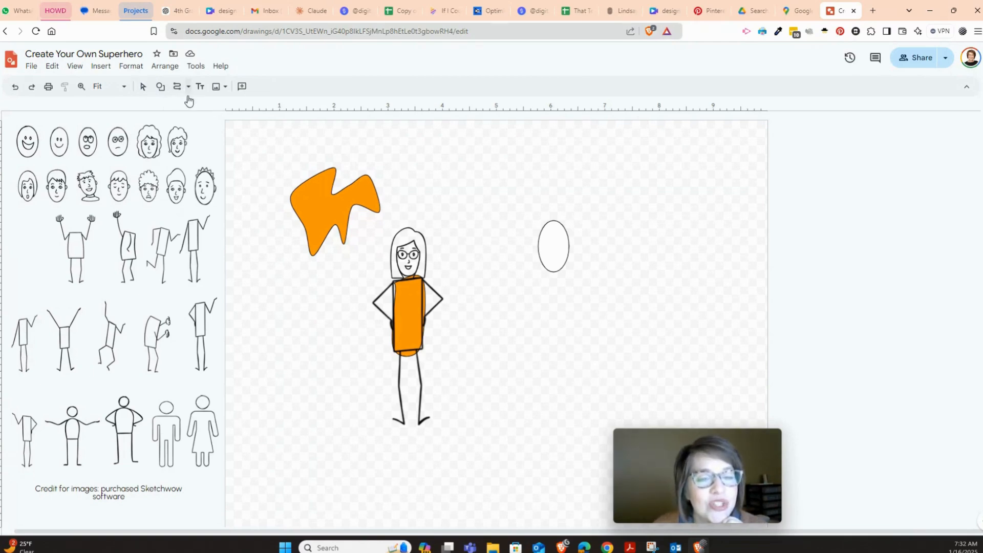
Draw a closed trapezoid cape shape and fill it red
click(178, 86)
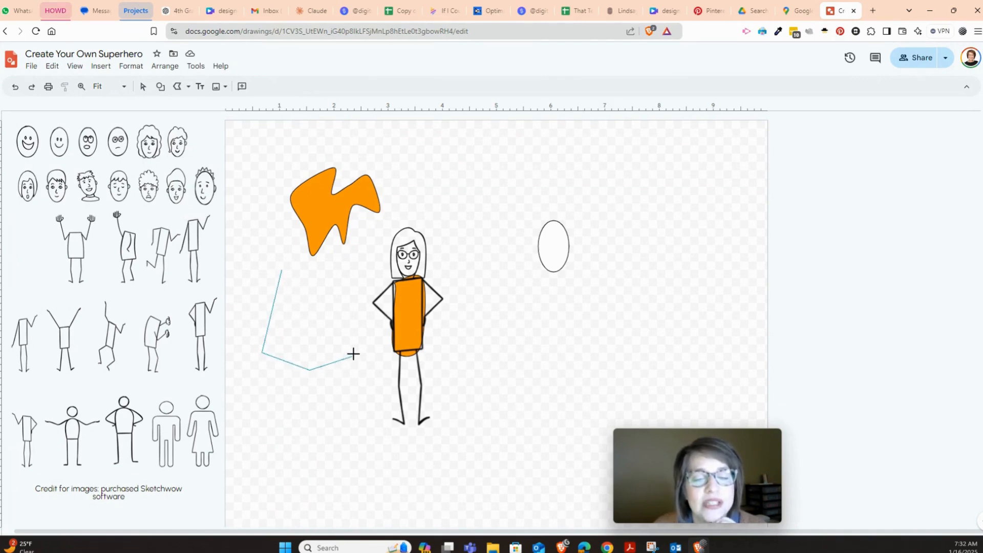
click(331, 270)
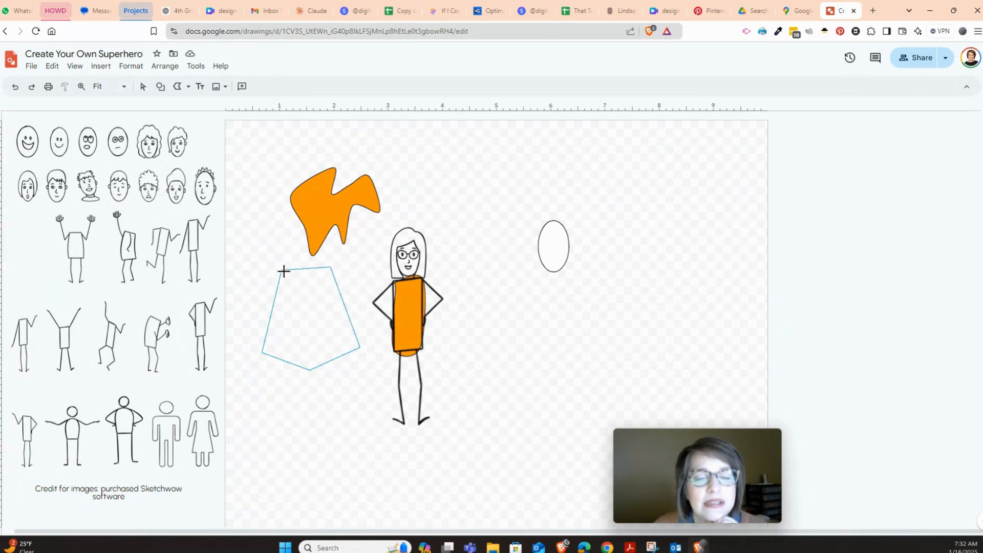
click(307, 316)
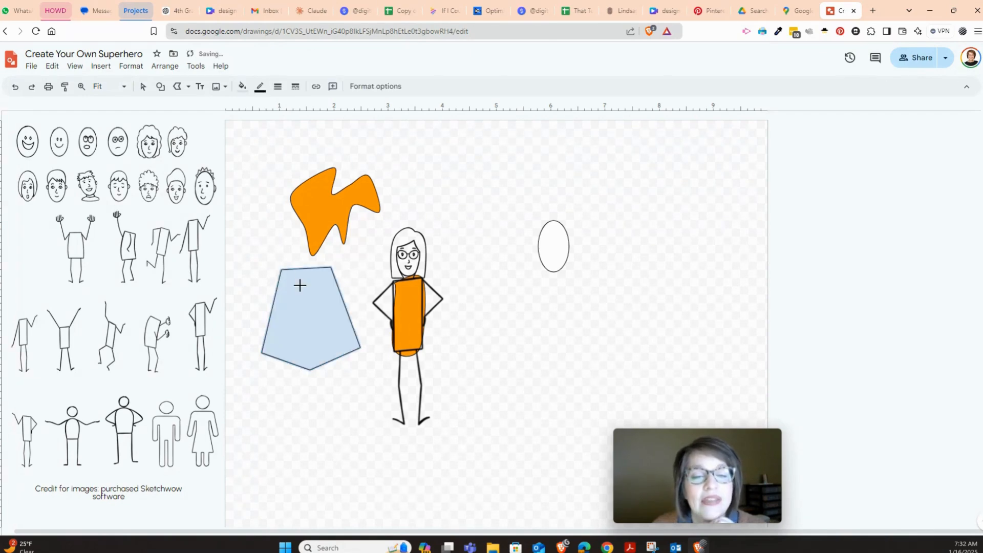
click(309, 316)
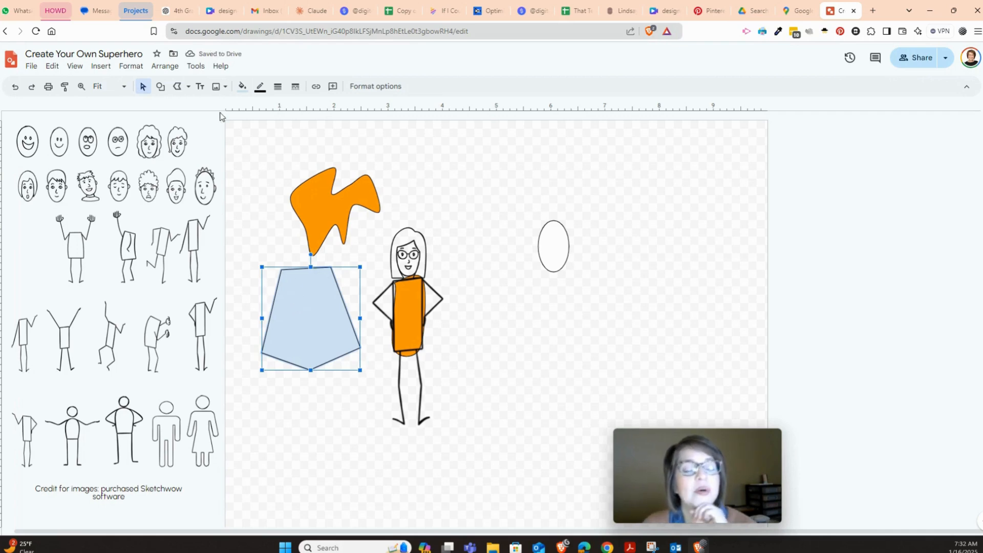
click(241, 86)
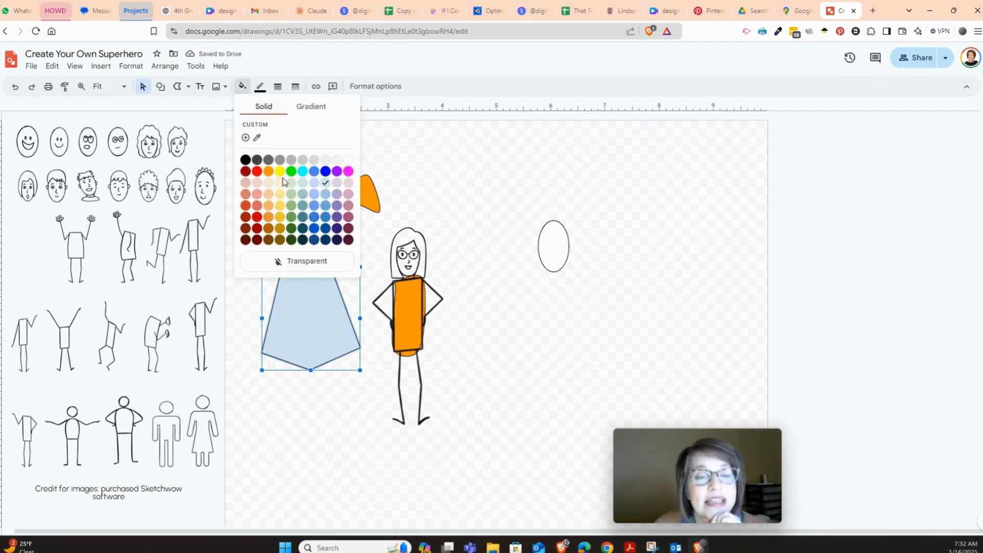
click(257, 171)
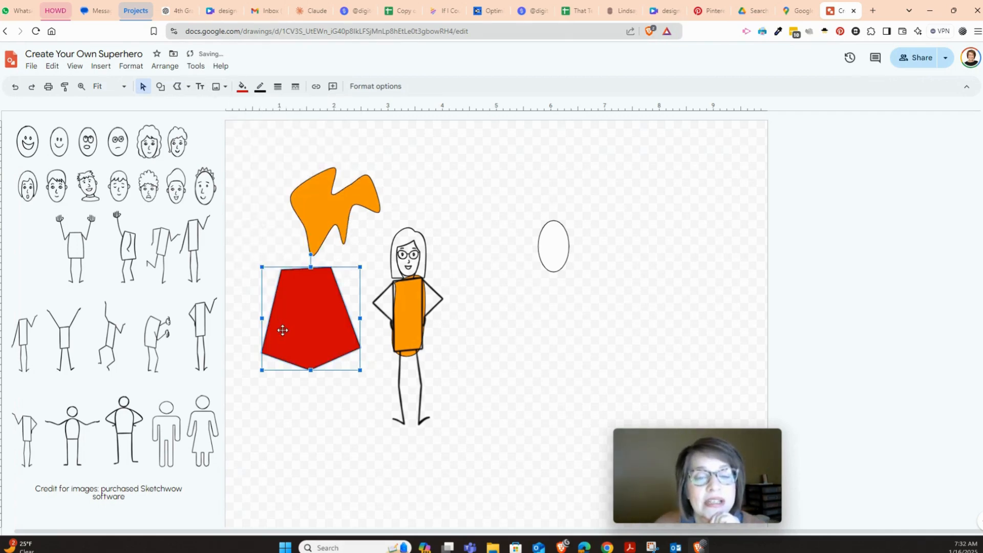
Move the red cape onto the figure's body and send it behind the orange suit
drag(309, 317, 414, 326)
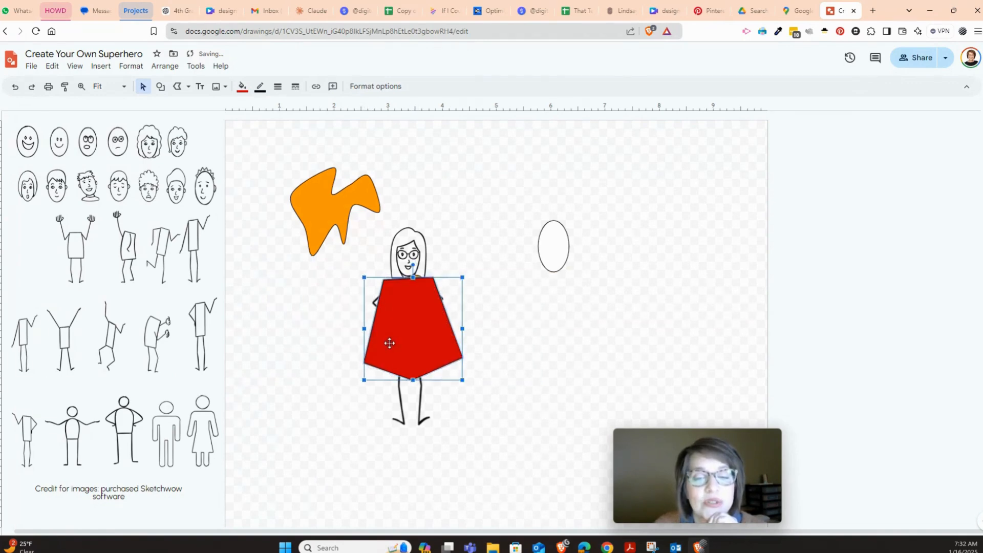
click(164, 65)
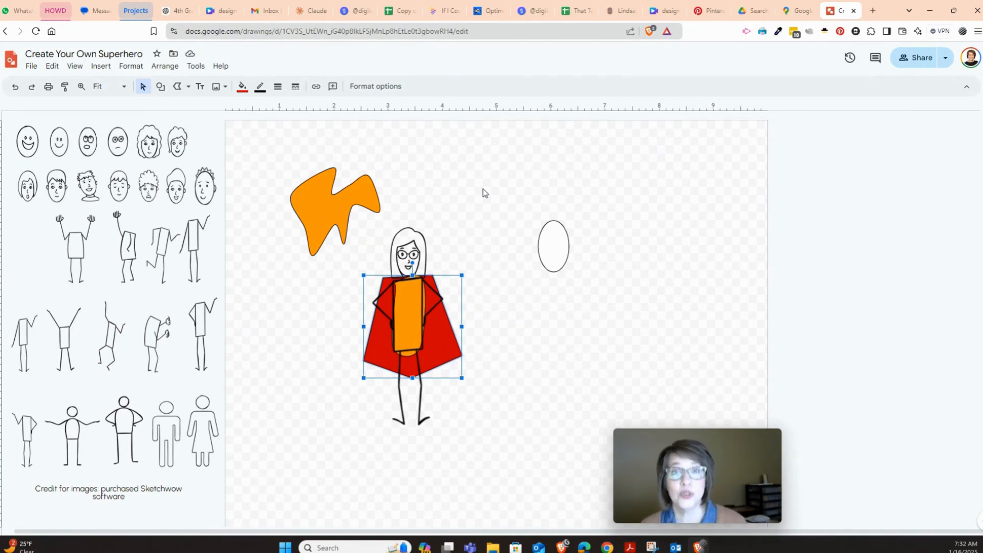
Search the web from Insert image for a superhero mask and insert the dark mask result
click(215, 86)
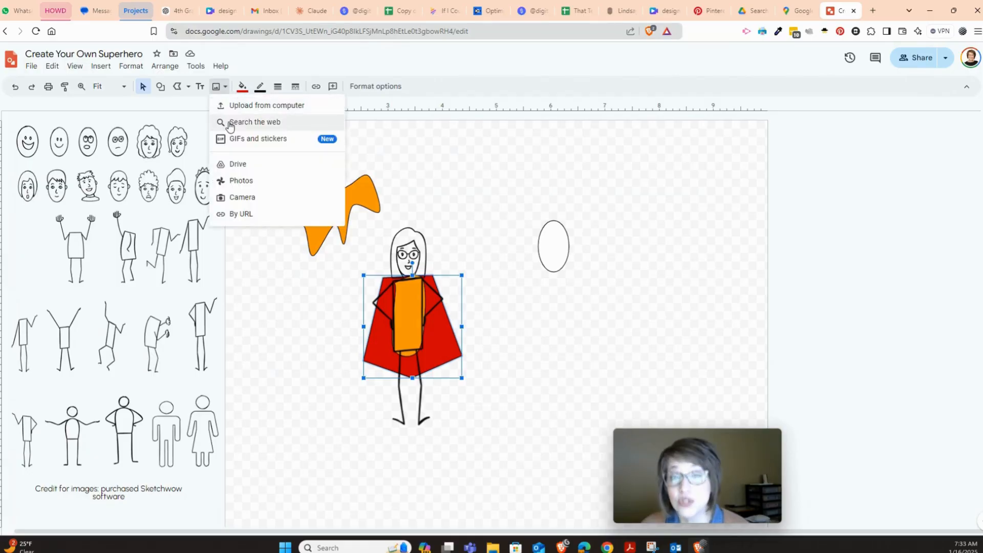
click(255, 122)
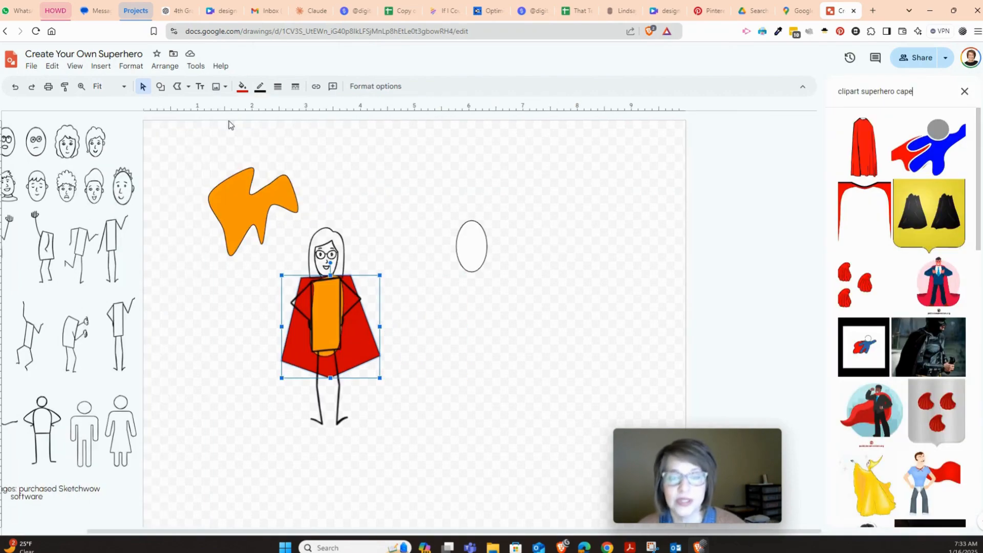
scroll(down, 3)
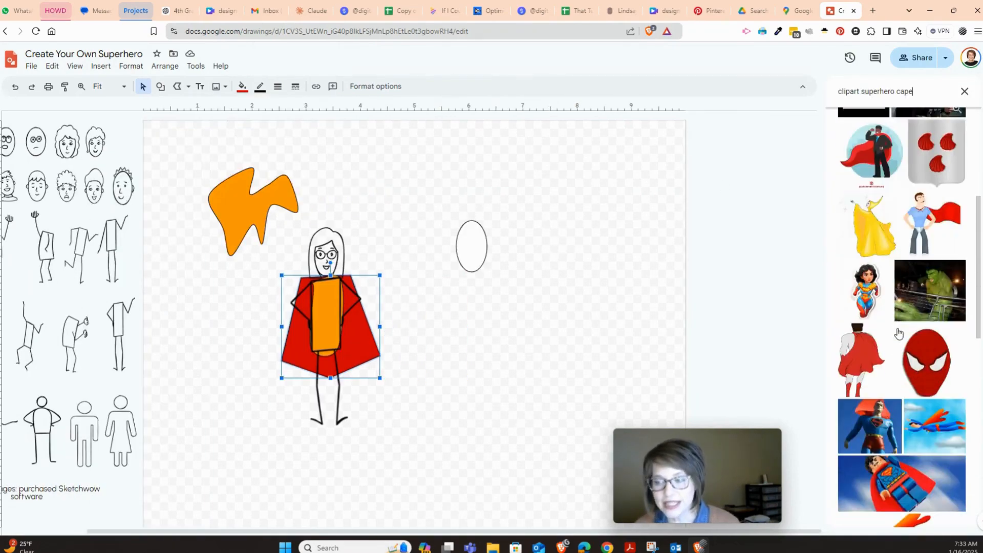
scroll(down, 3)
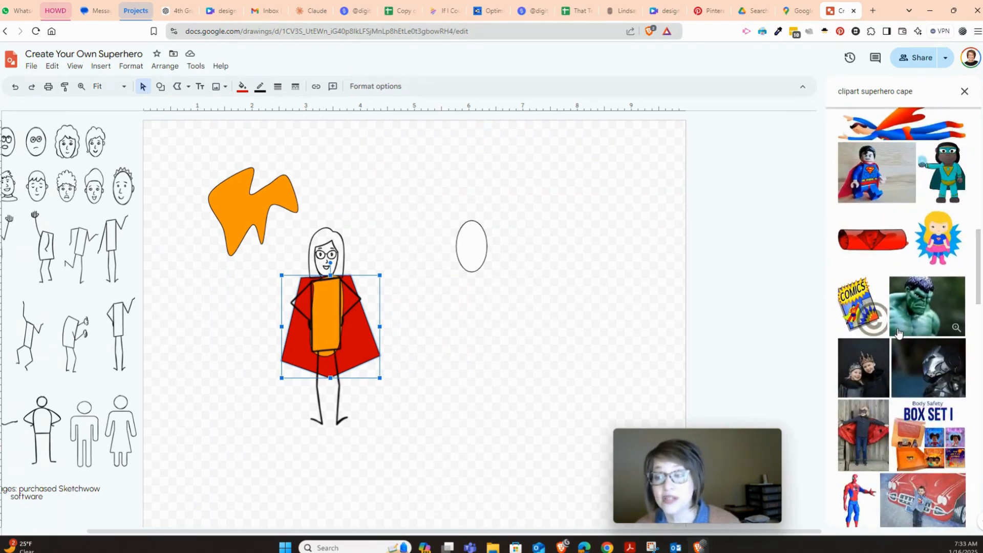
scroll(down, 3)
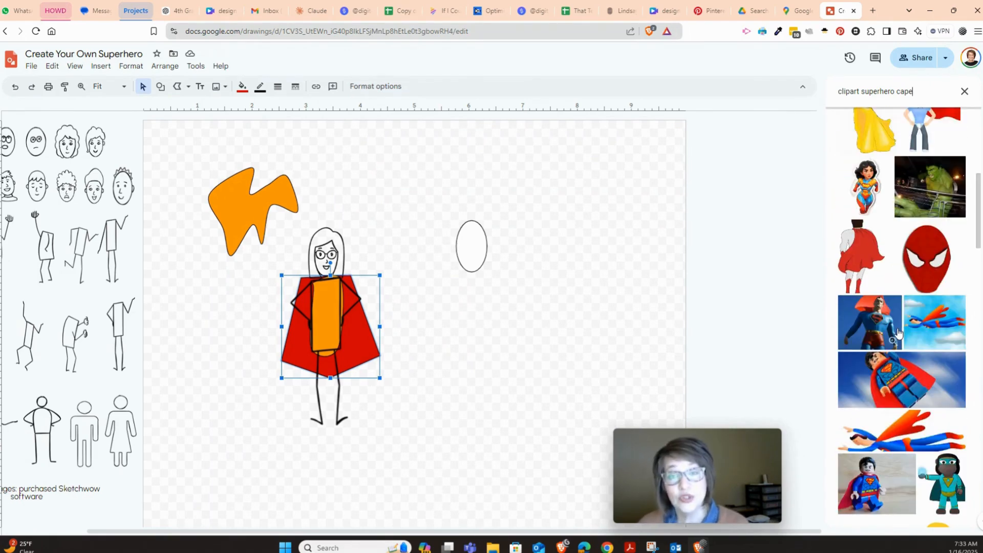
triple_click(874, 92)
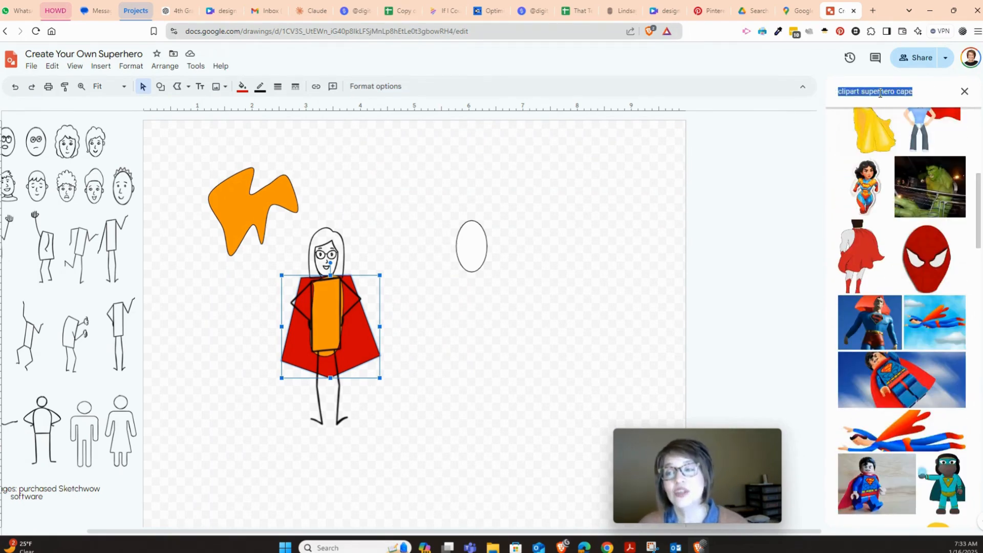
text(superhe)
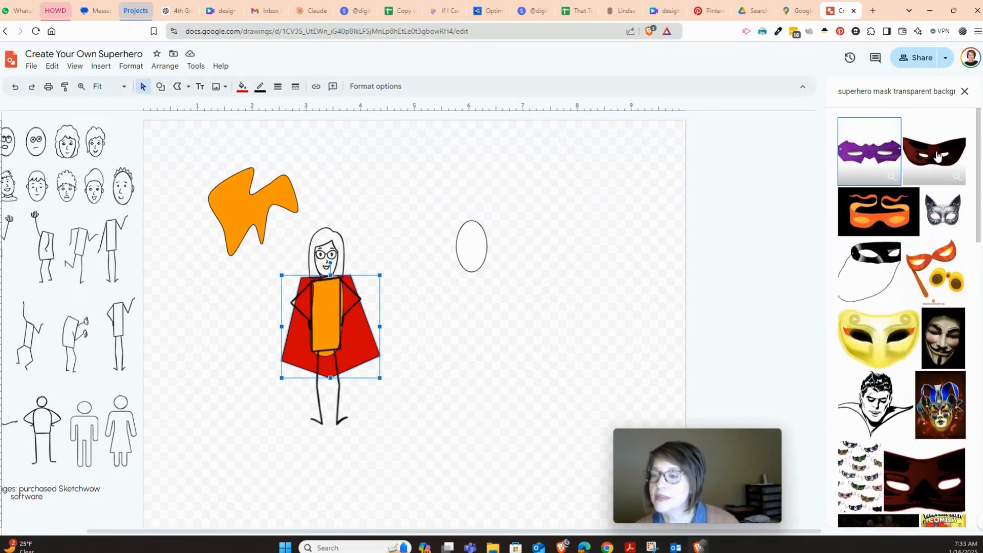
click(932, 151)
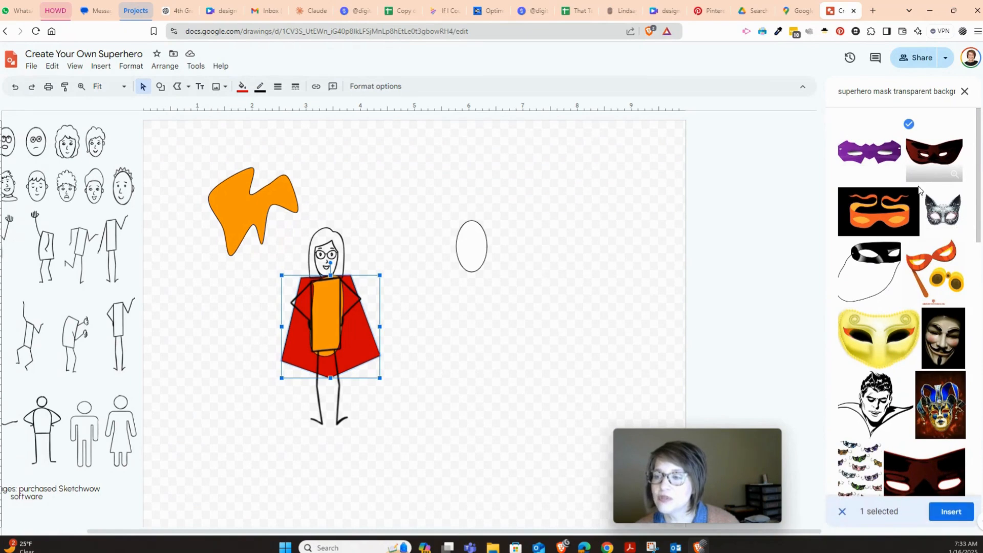
click(948, 510)
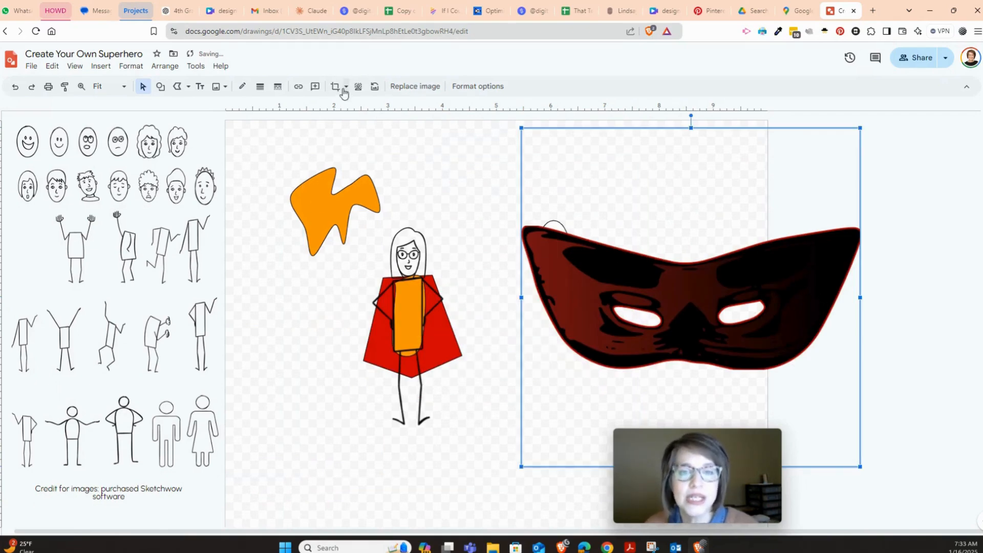
mouse_move(336, 86)
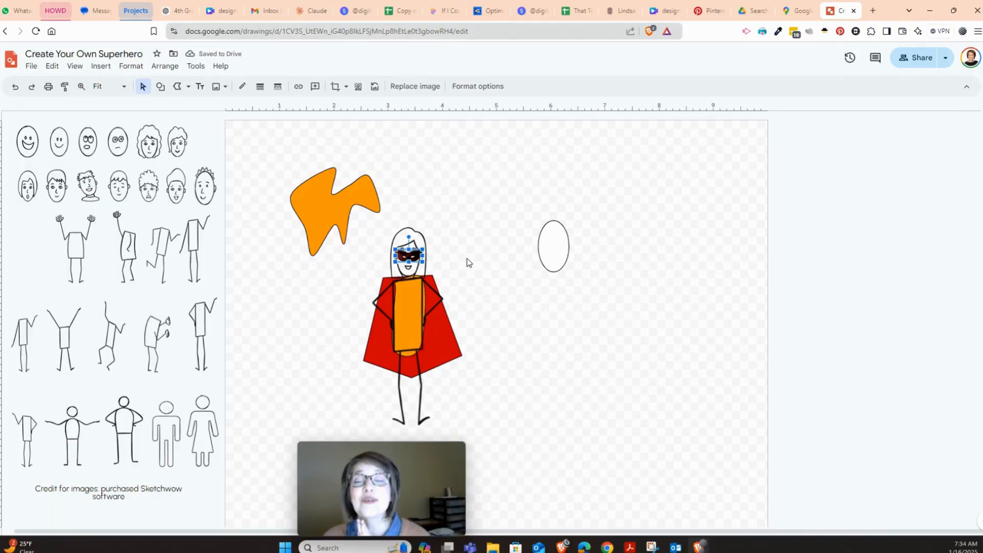
Shrink the inserted mask and place it over the stick figure's eyes
click(215, 86)
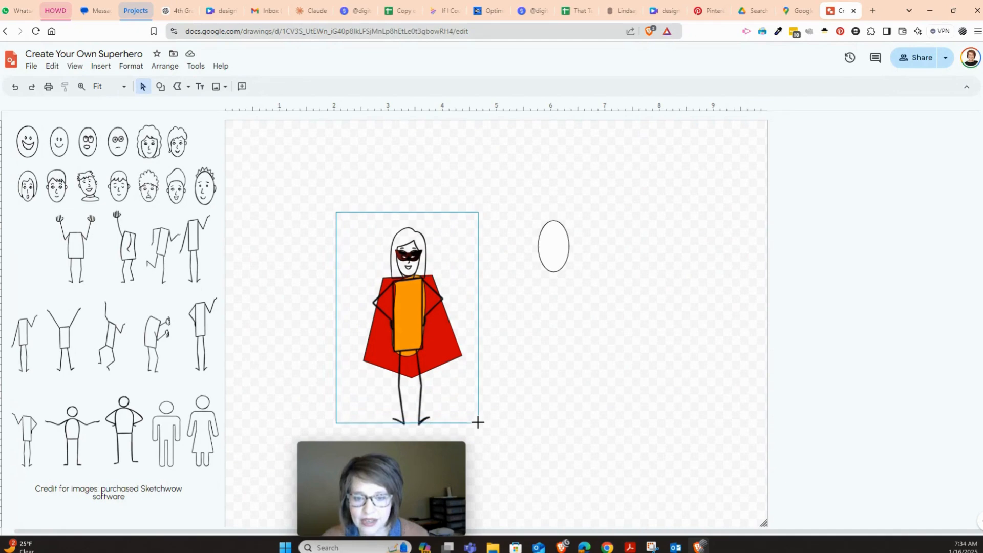
Select all the superhero's pieces, group them, and copy the group with Ctrl+C
click(408, 295)
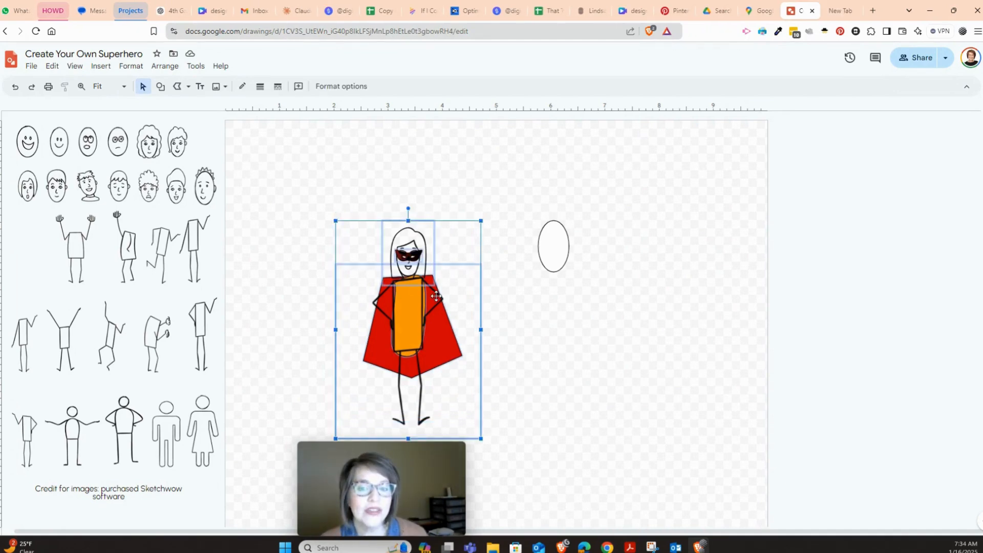
right_click(436, 296)
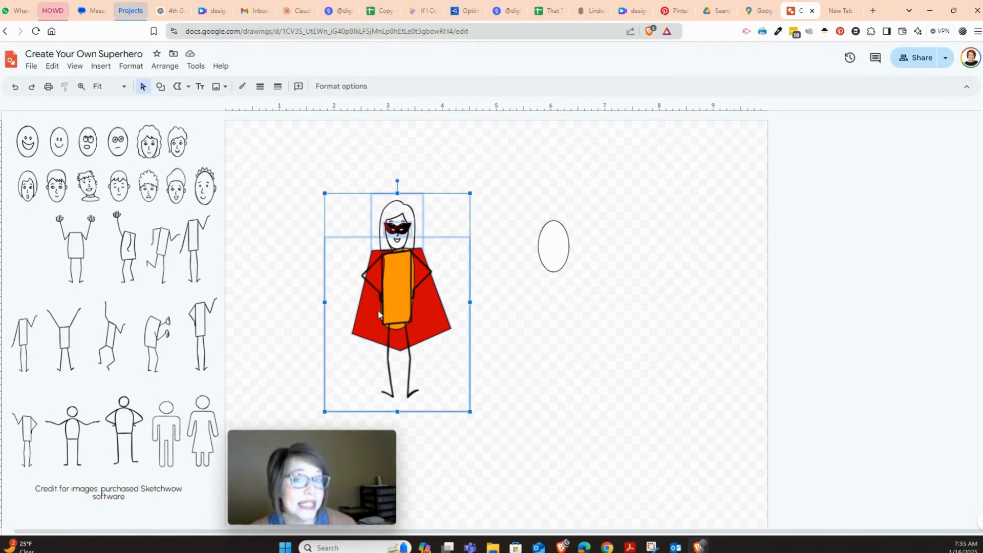
key(ctrl+c)
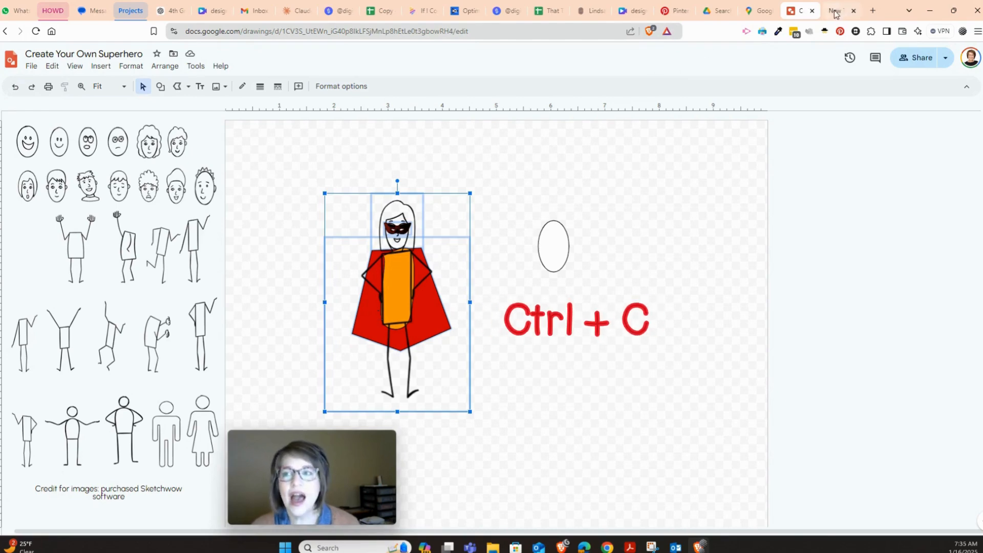
Paste the grouped superhero figure onto the blank slide of the untitled presentation
click(836, 10)
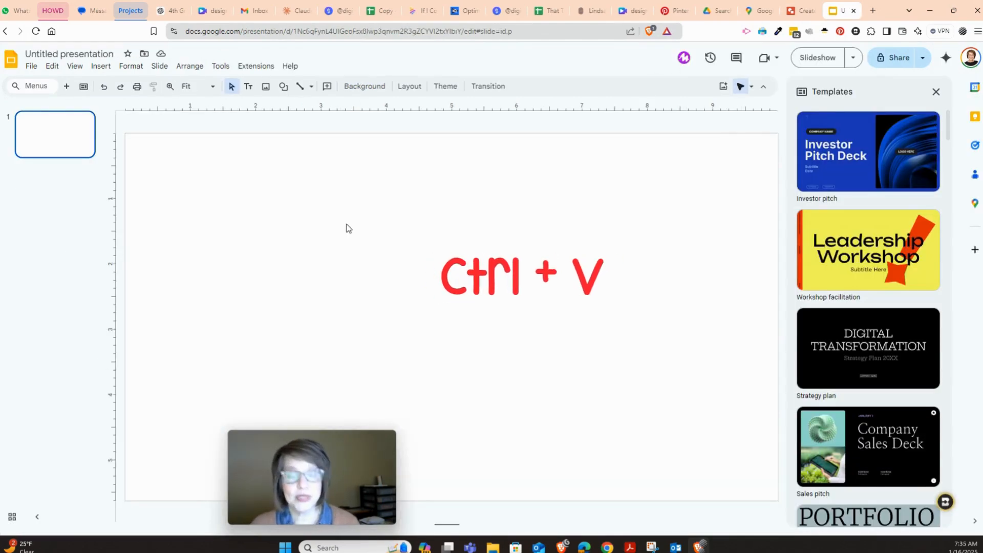
key(ctrl+v)
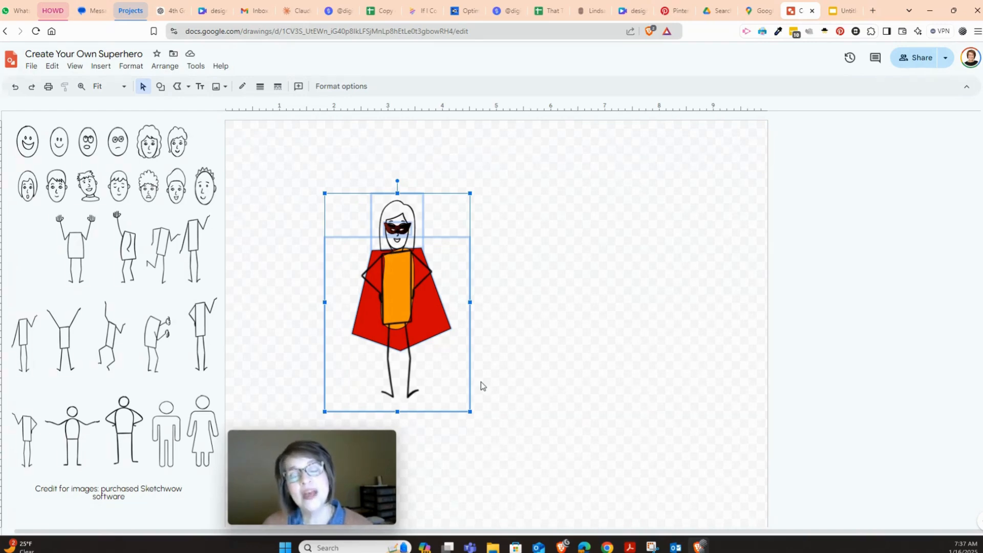
mouse_move(31, 66)
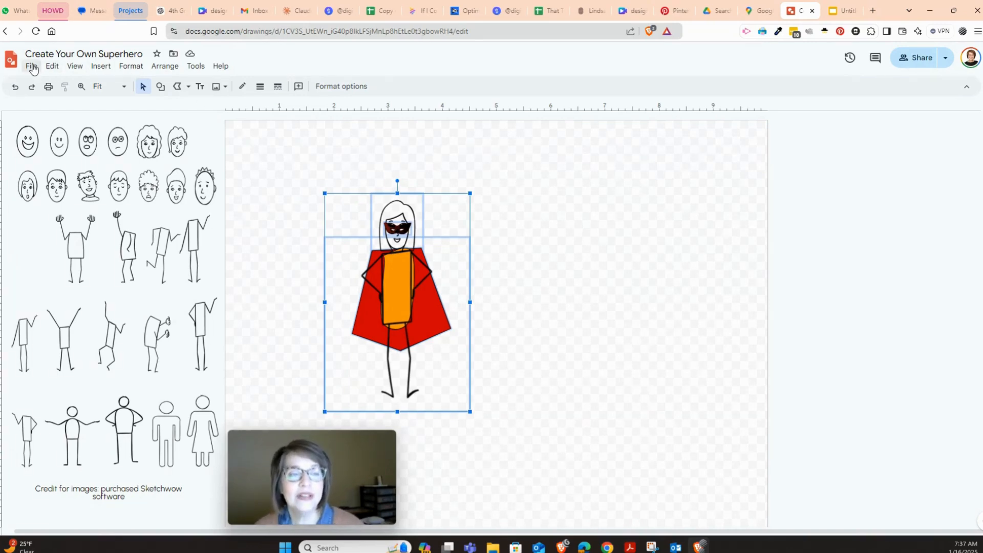
Bring up the drawing's download format choices, including JPEG and PNG image
click(30, 65)
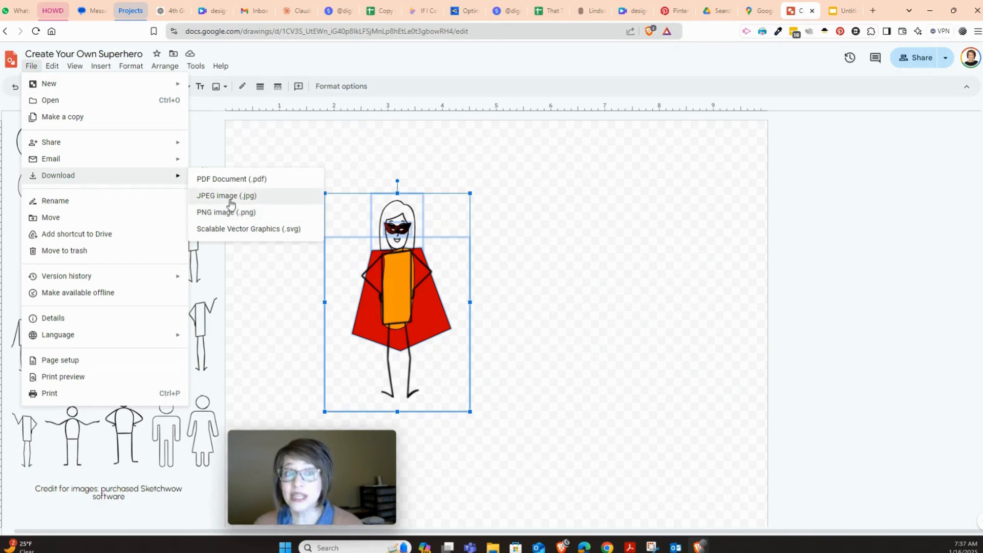
mouse_move(231, 212)
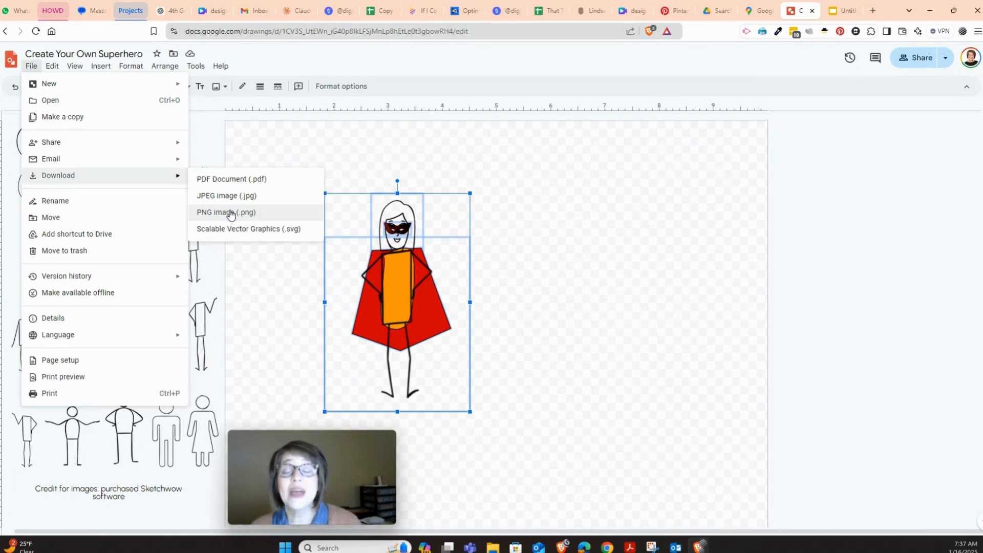